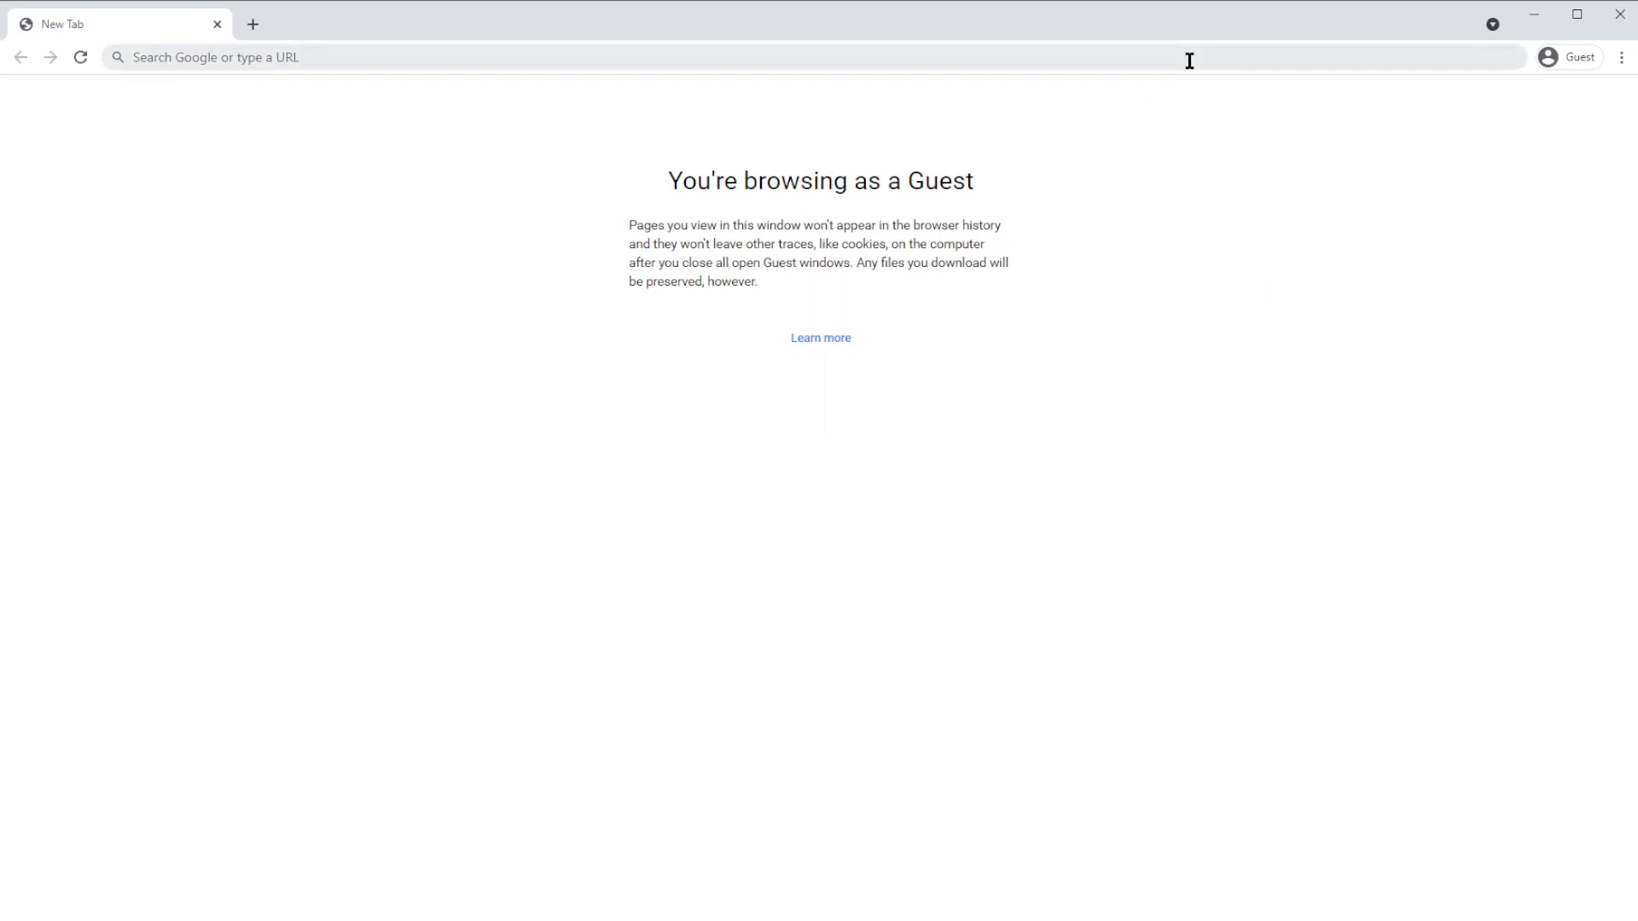
type("http://127.0.0.1:5000/")
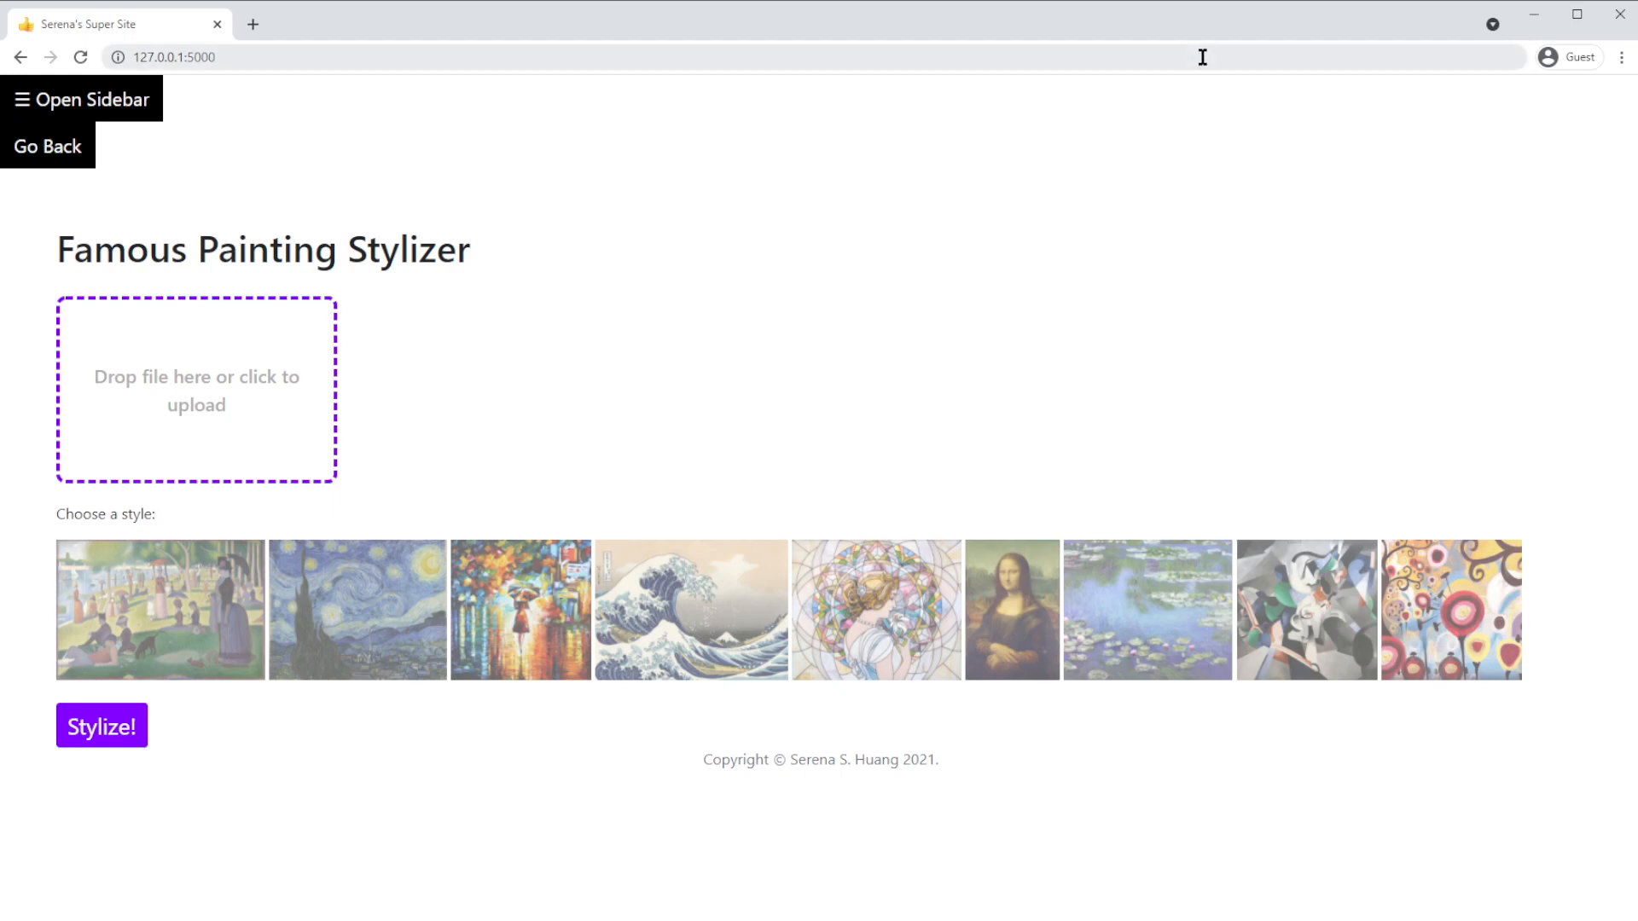
mouse_move(933, 223)
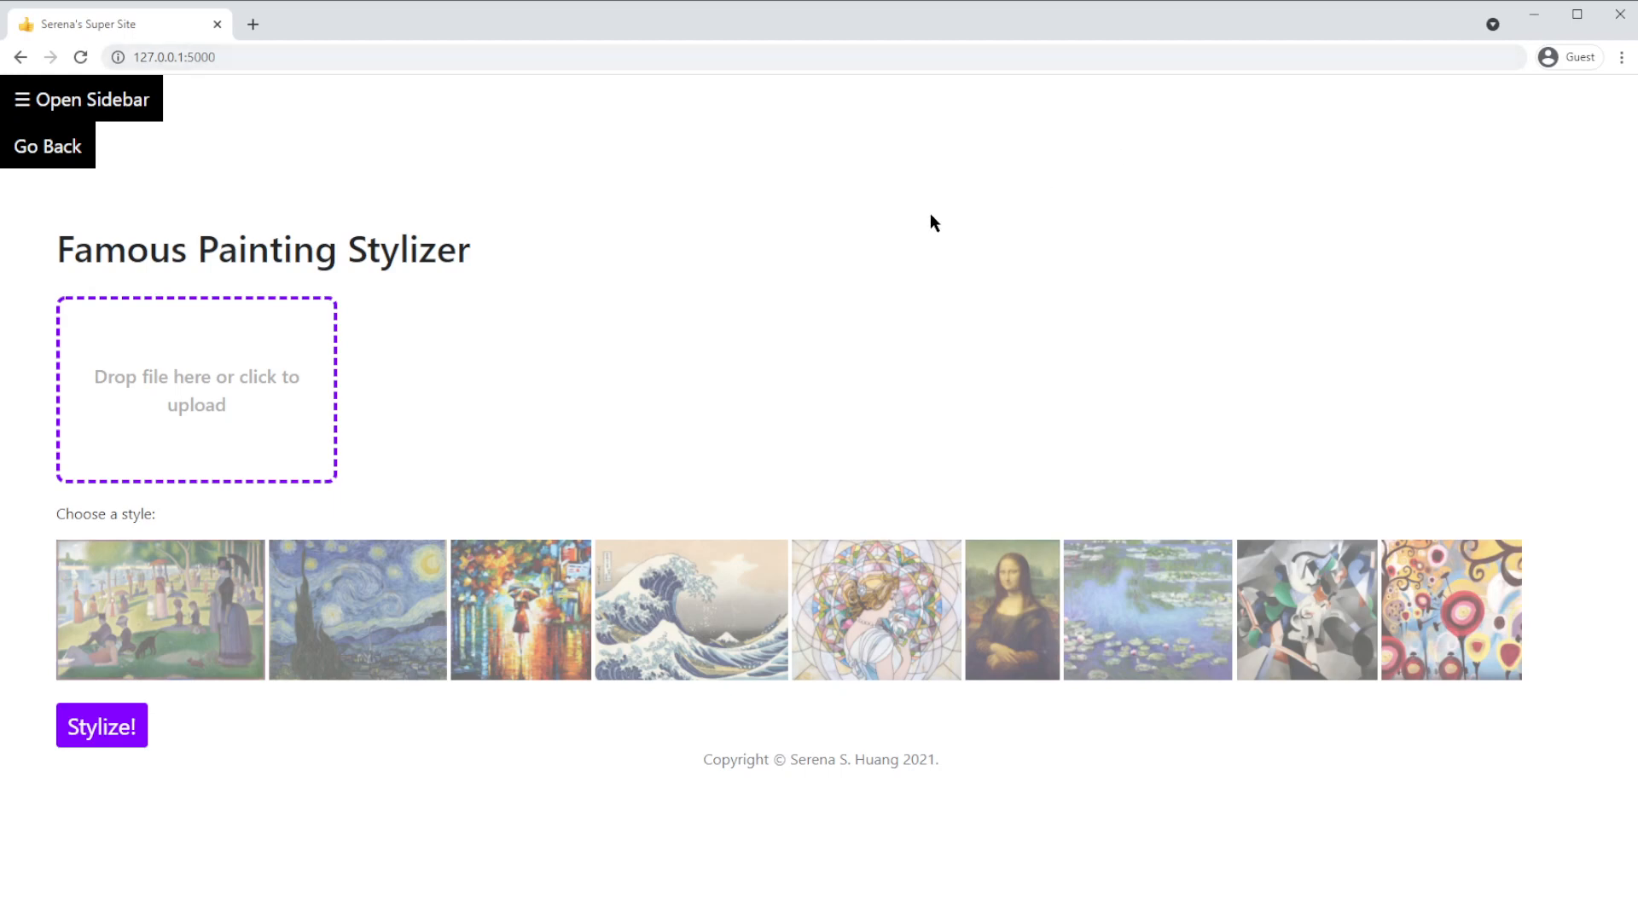
mouse_move(747, 276)
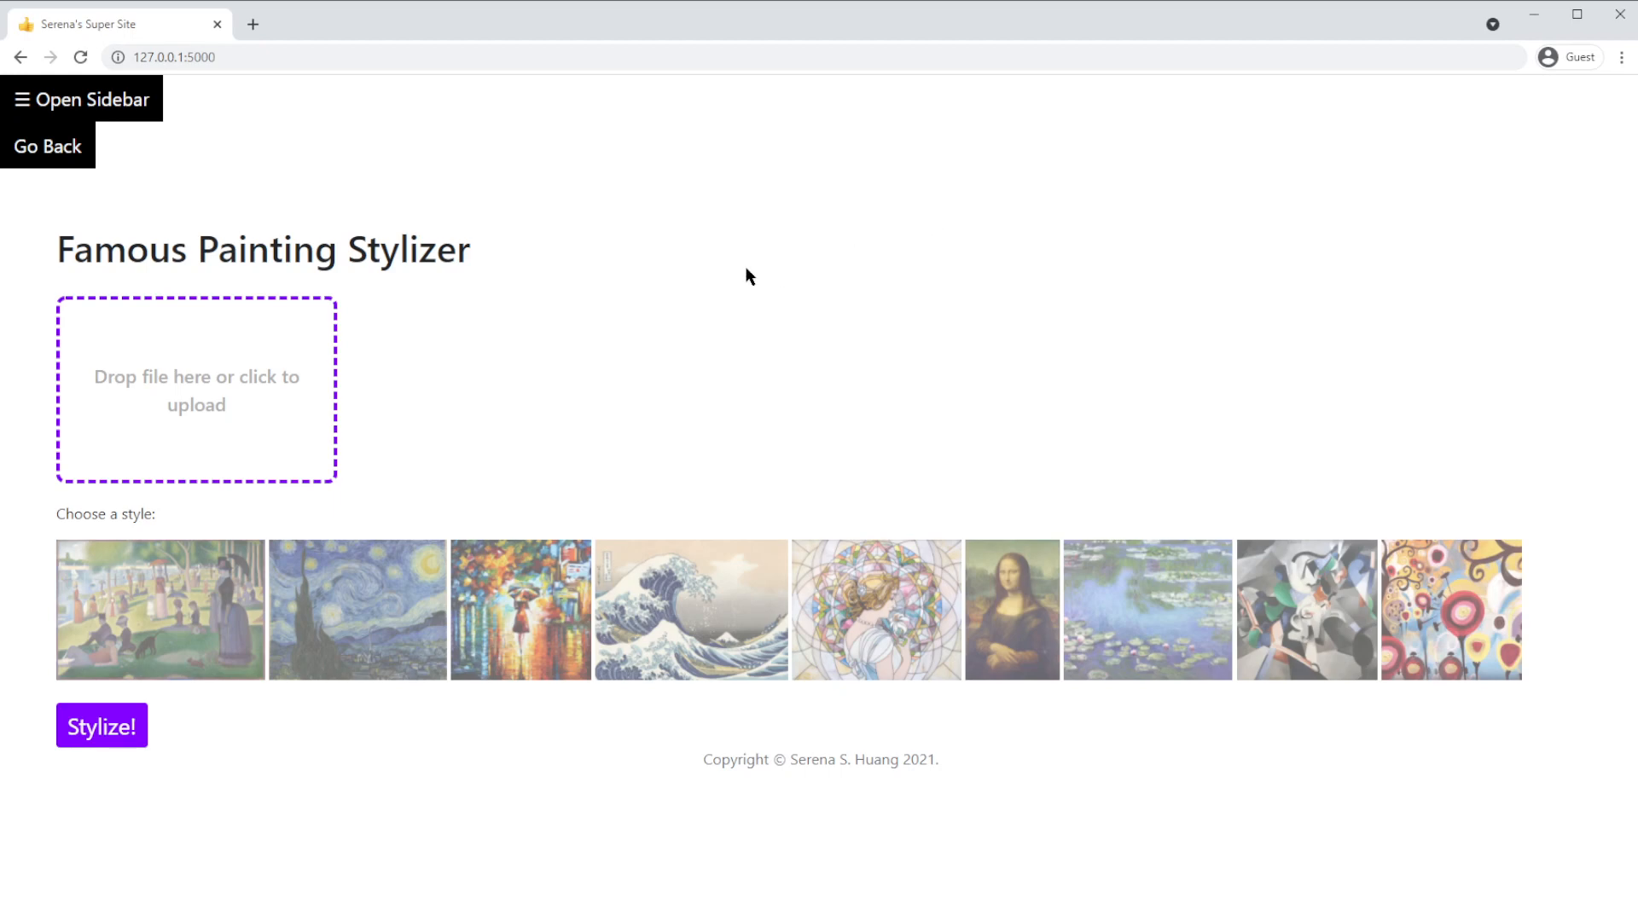
mouse_move(192, 408)
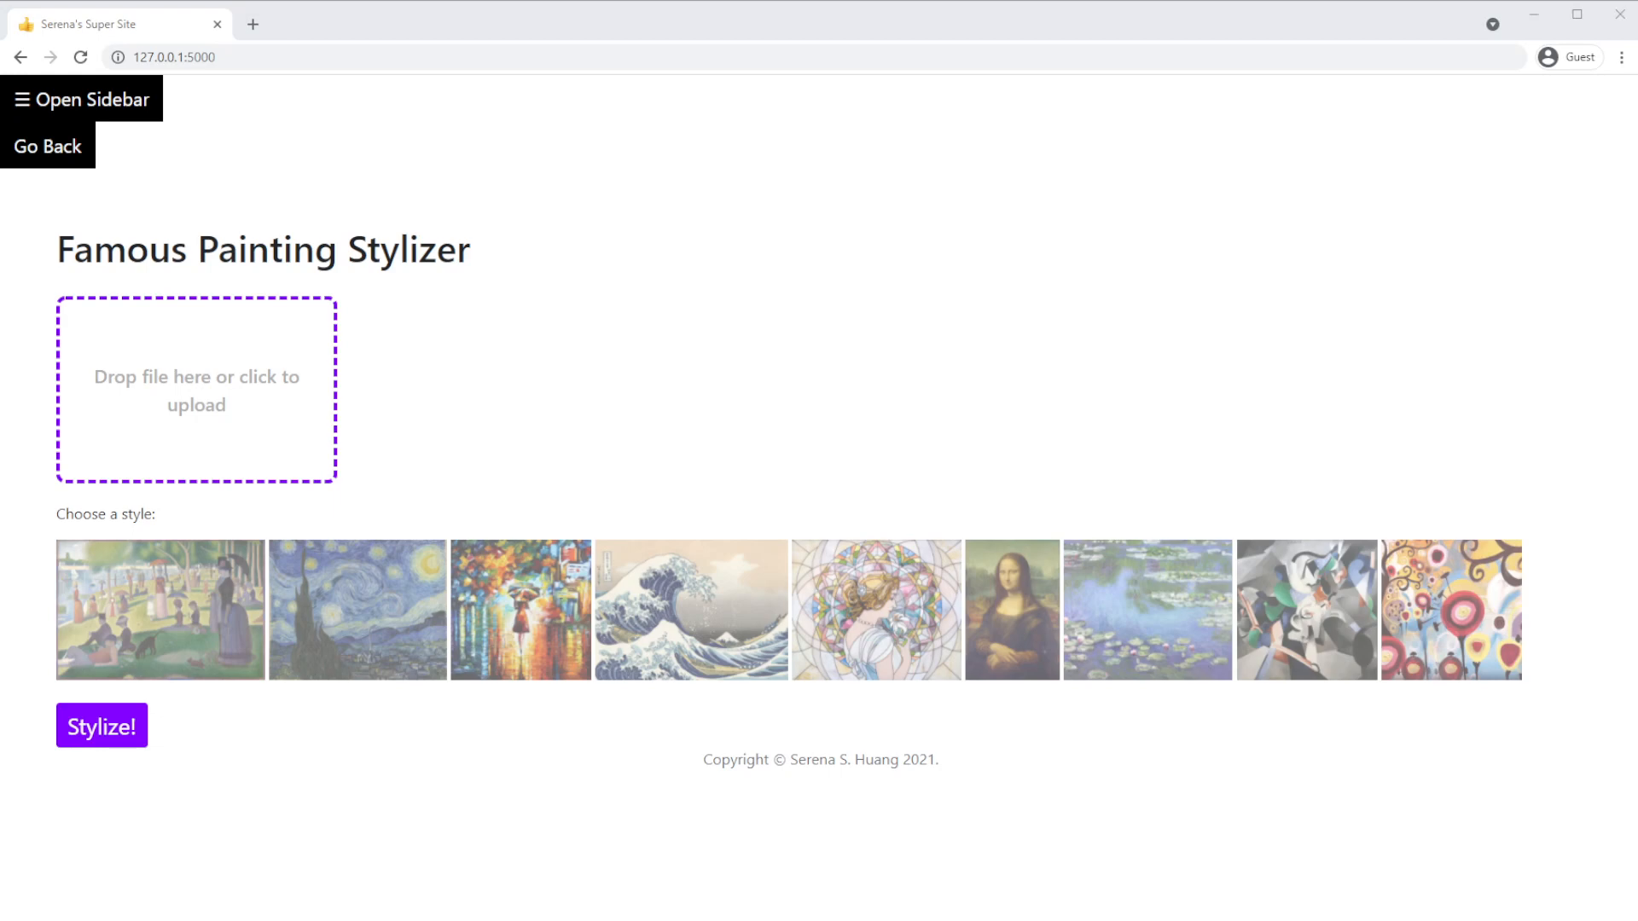
Upload the photo of the monkey on a tree trunk into the drop area
left_click(196, 389)
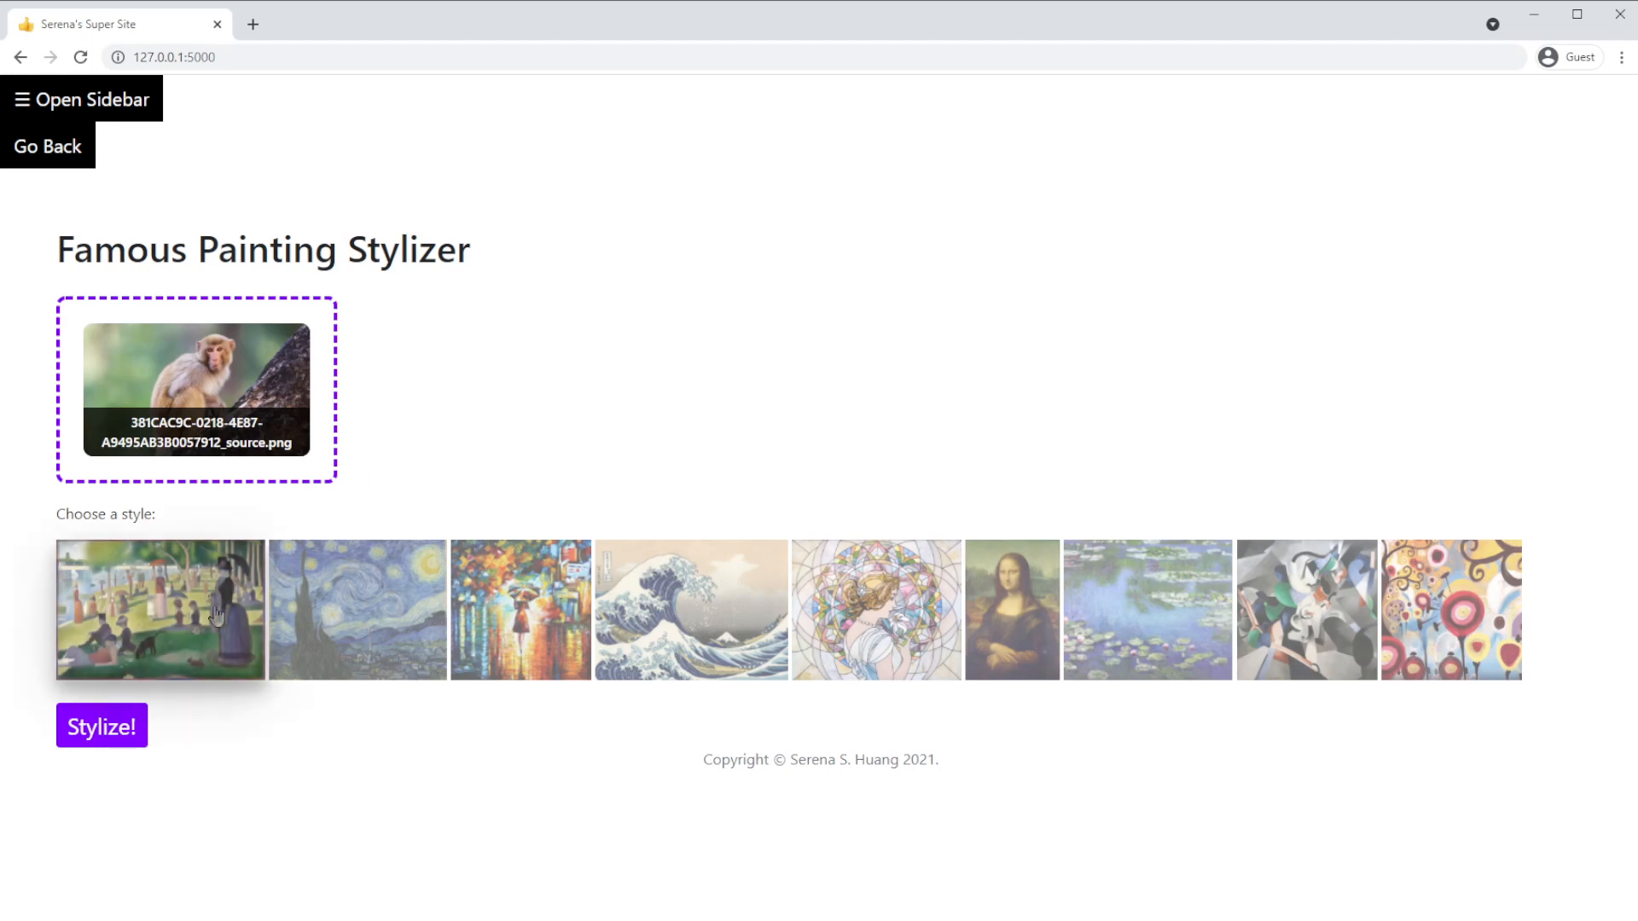
Stylize the monkey photo with the pointillist Sunday Afternoon park painting
left_click(159, 609)
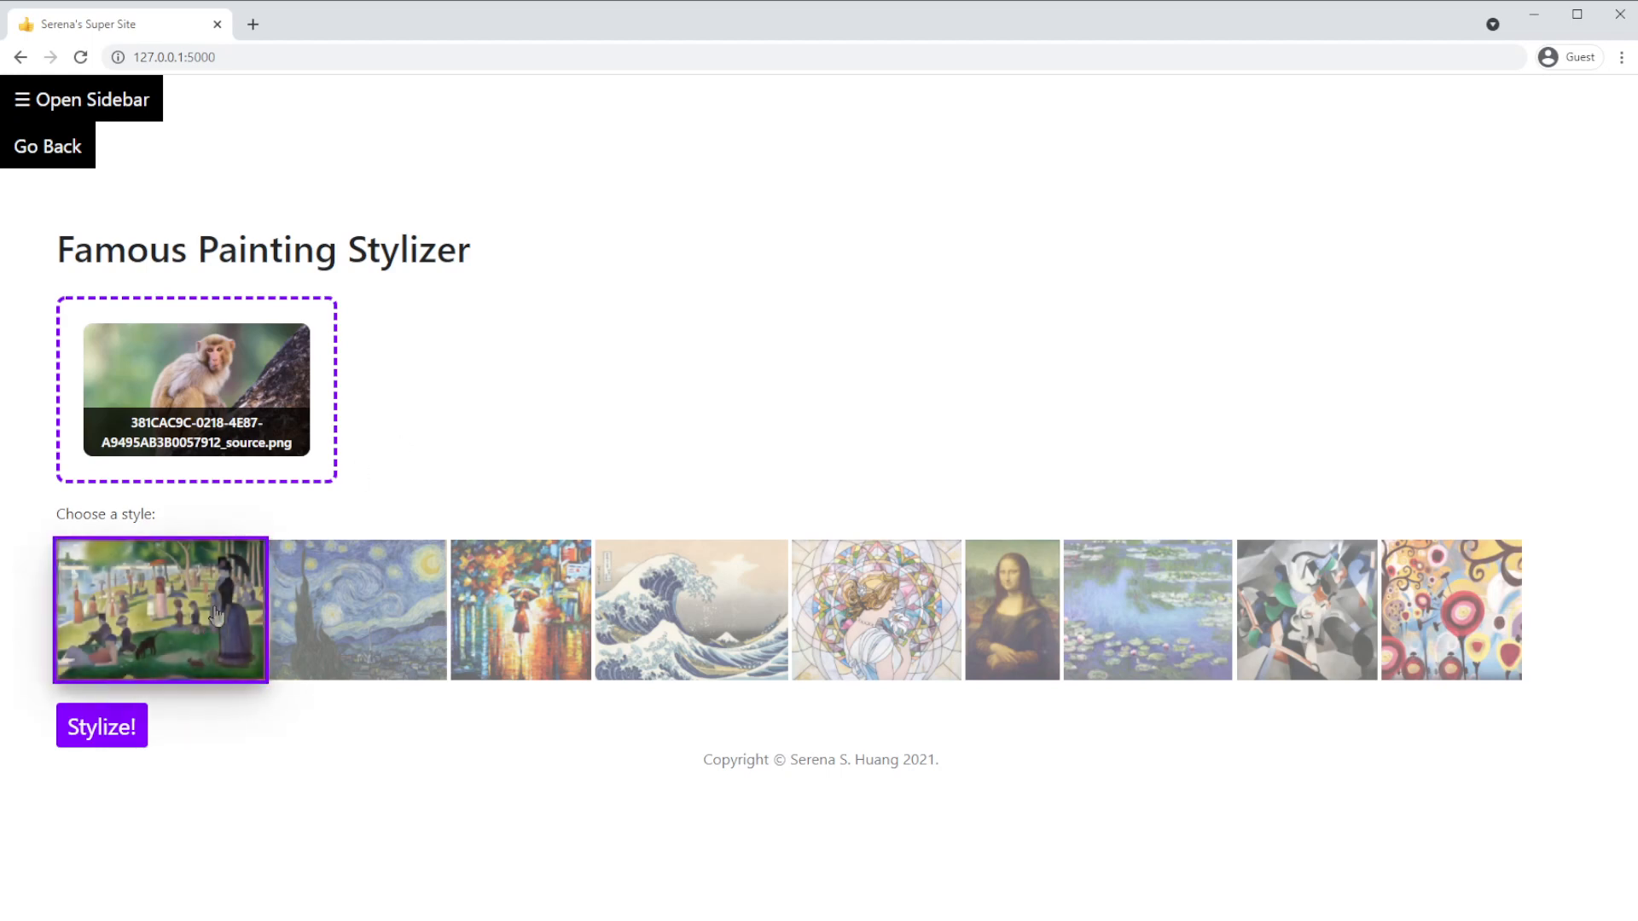
mouse_move(150, 750)
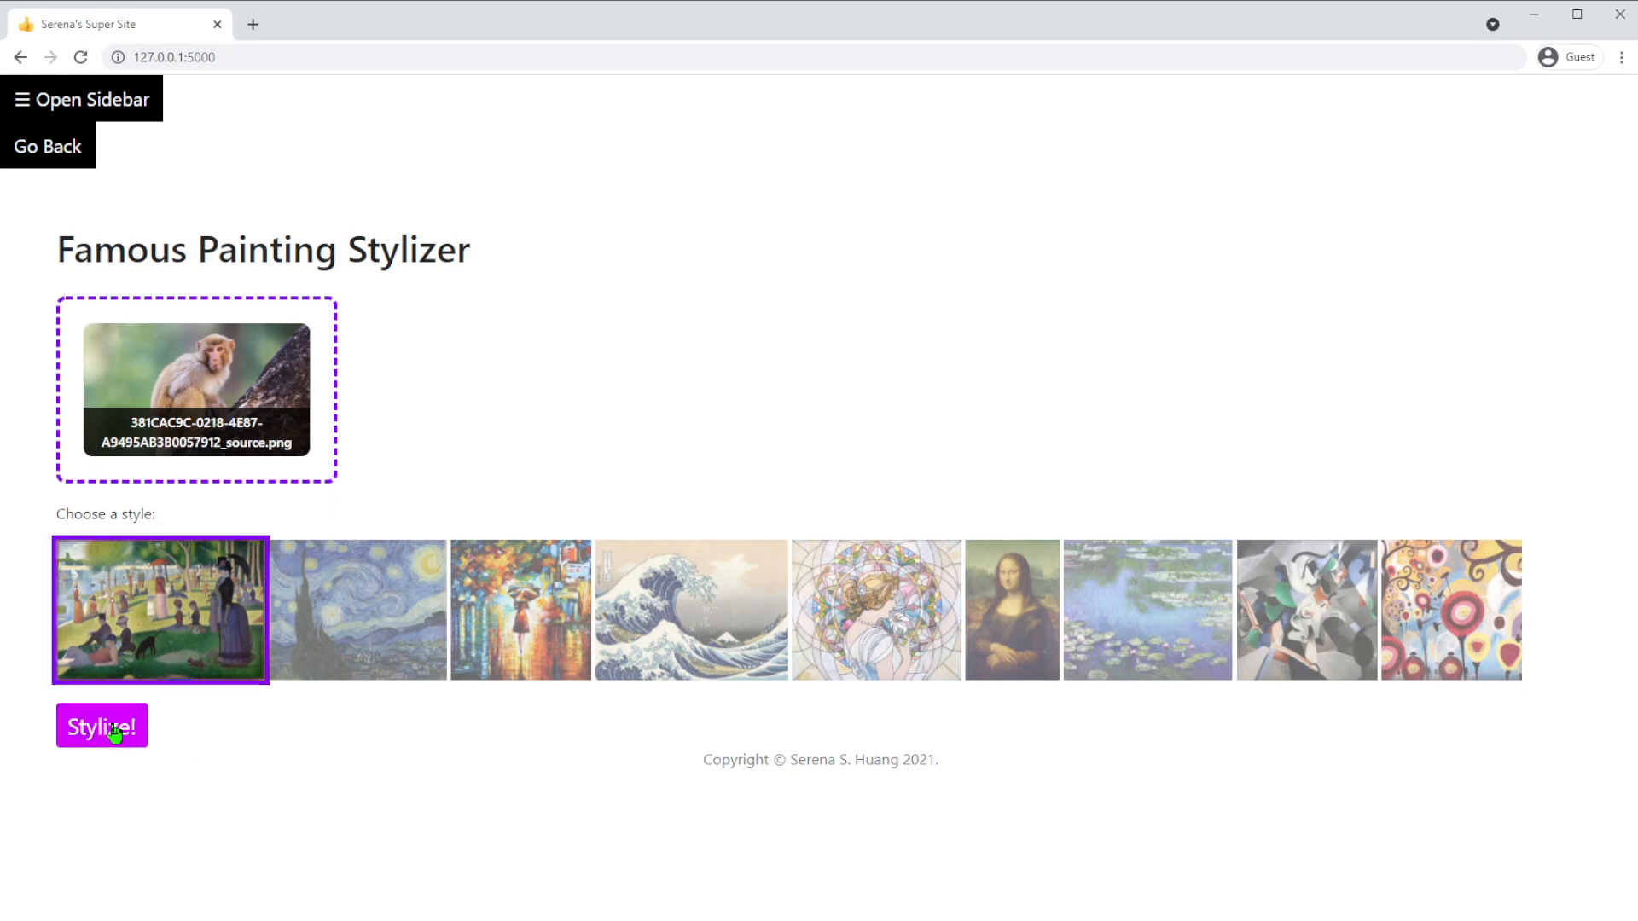
left_click(101, 726)
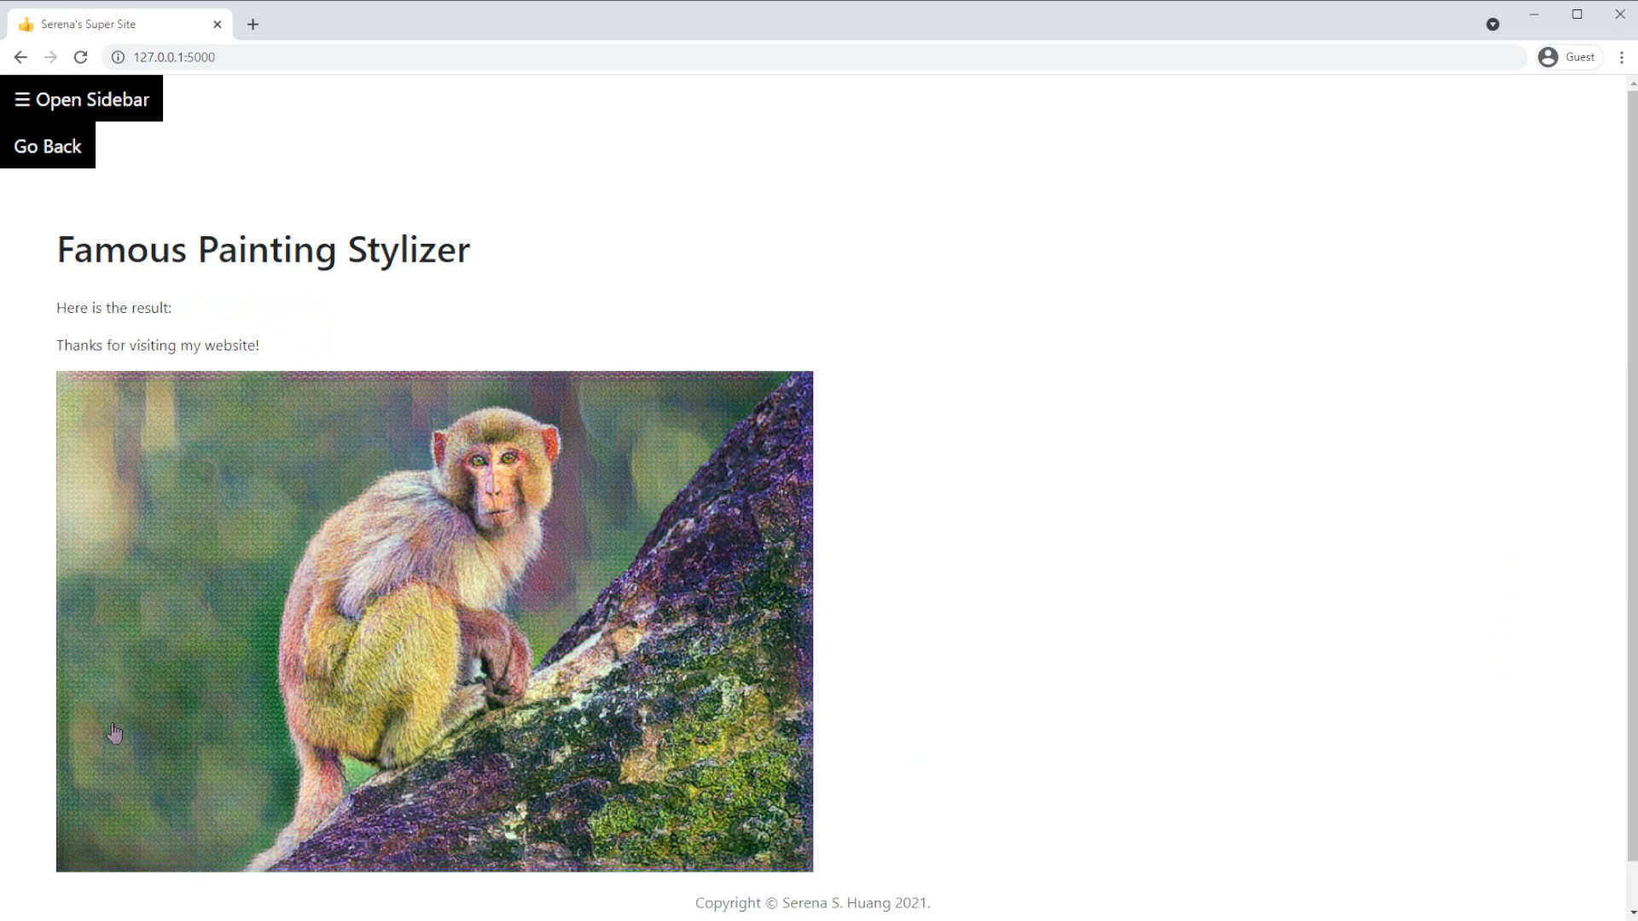
mouse_move(121, 725)
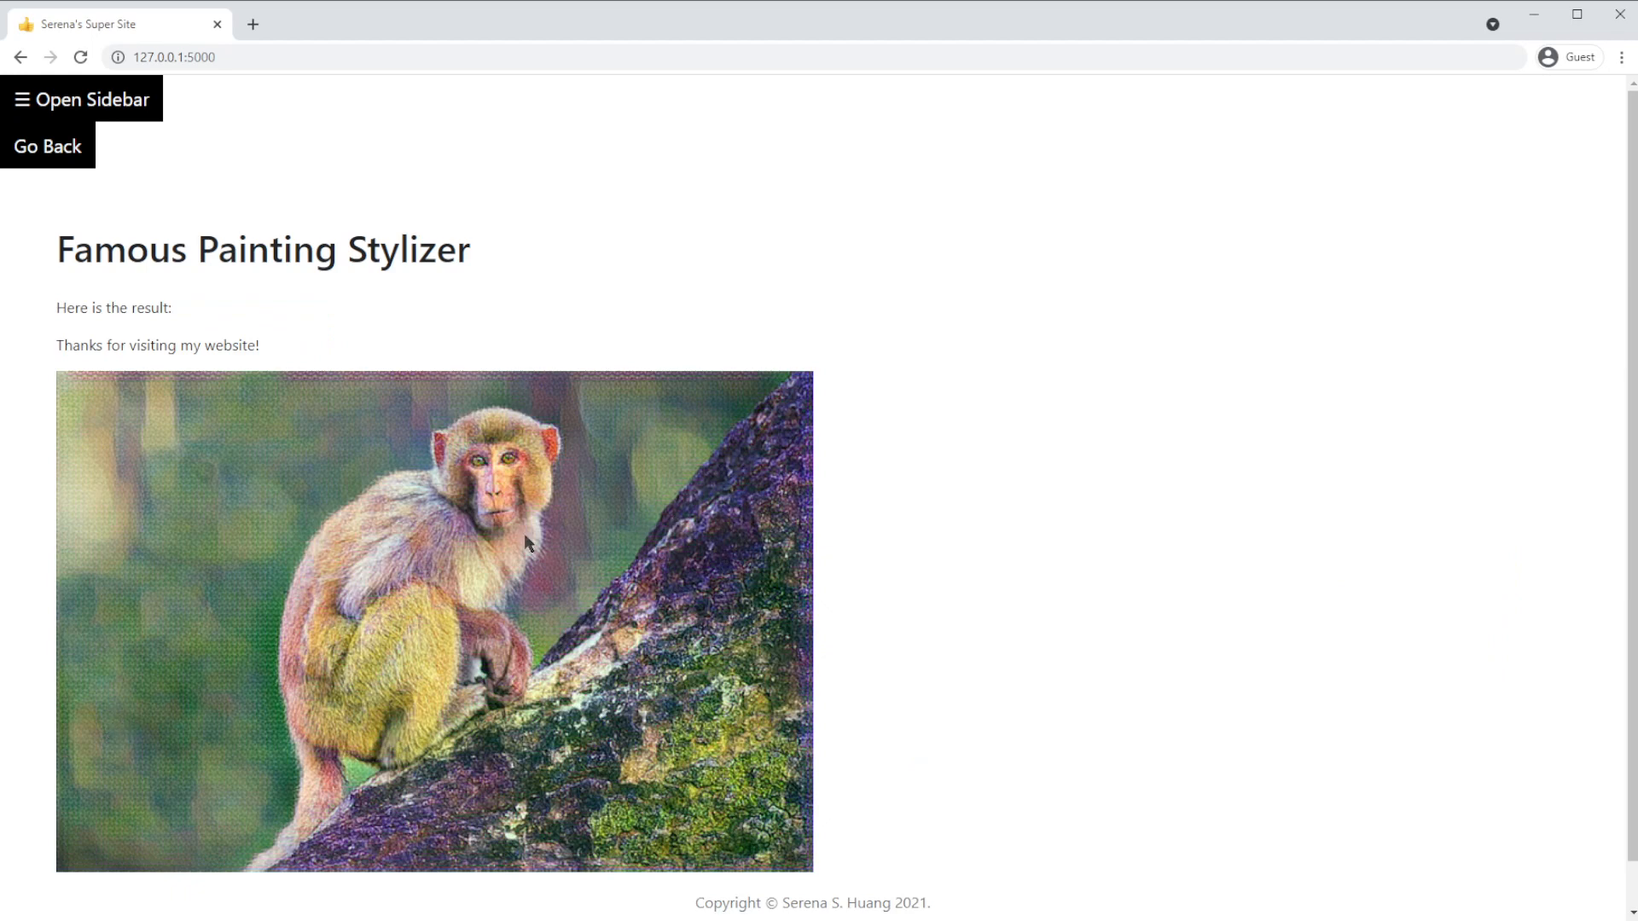
mouse_move(271, 255)
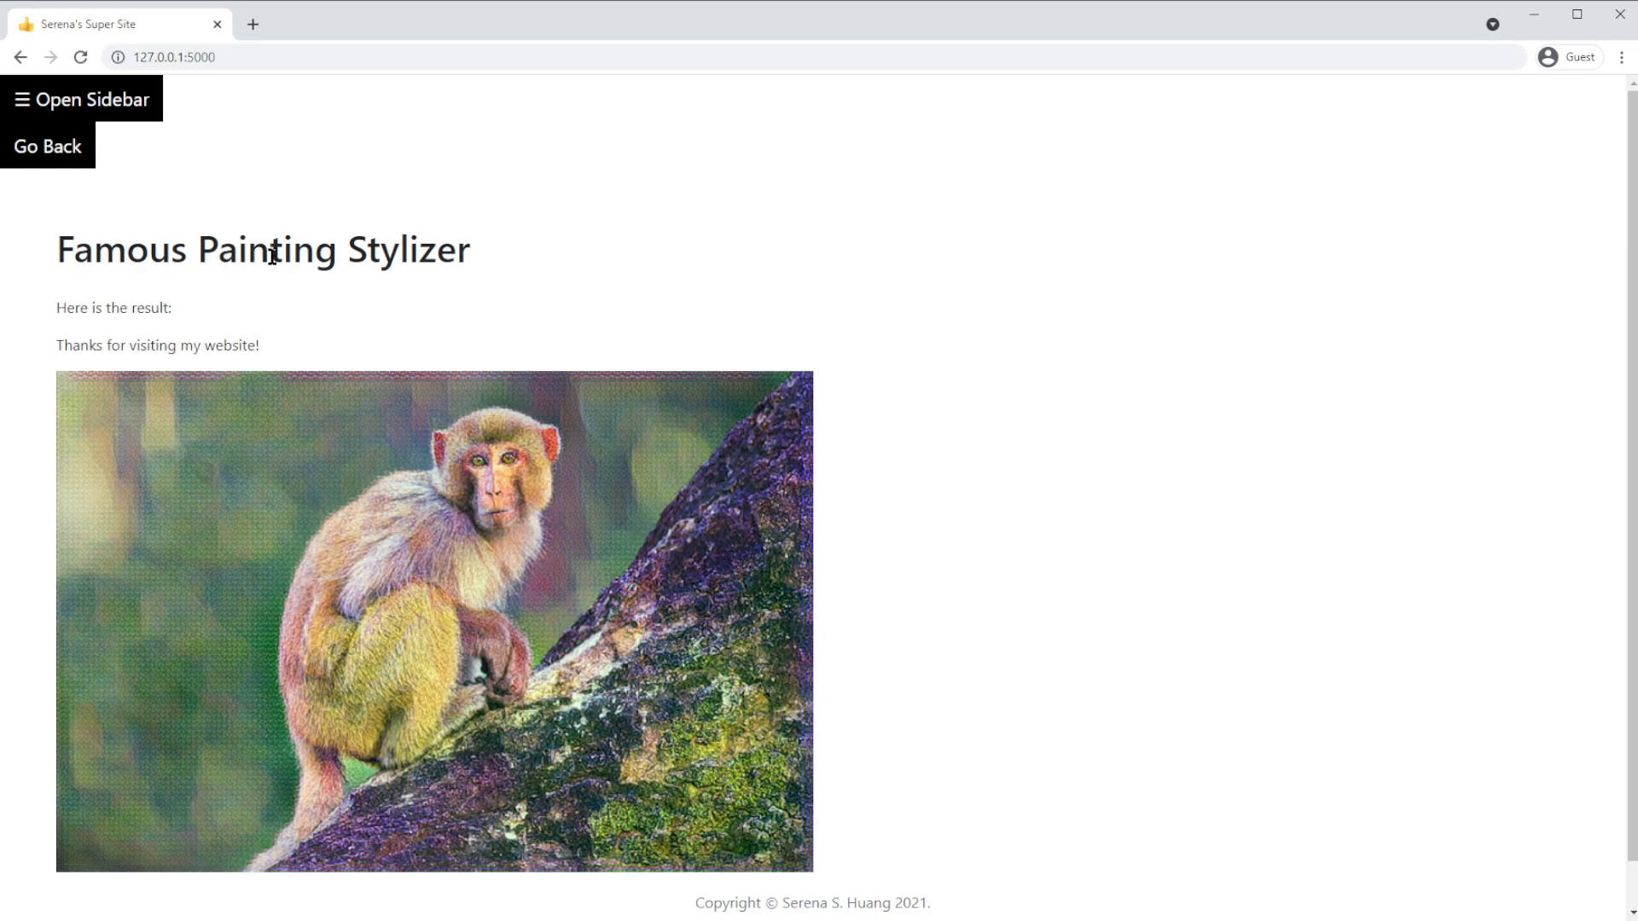
mouse_move(47, 145)
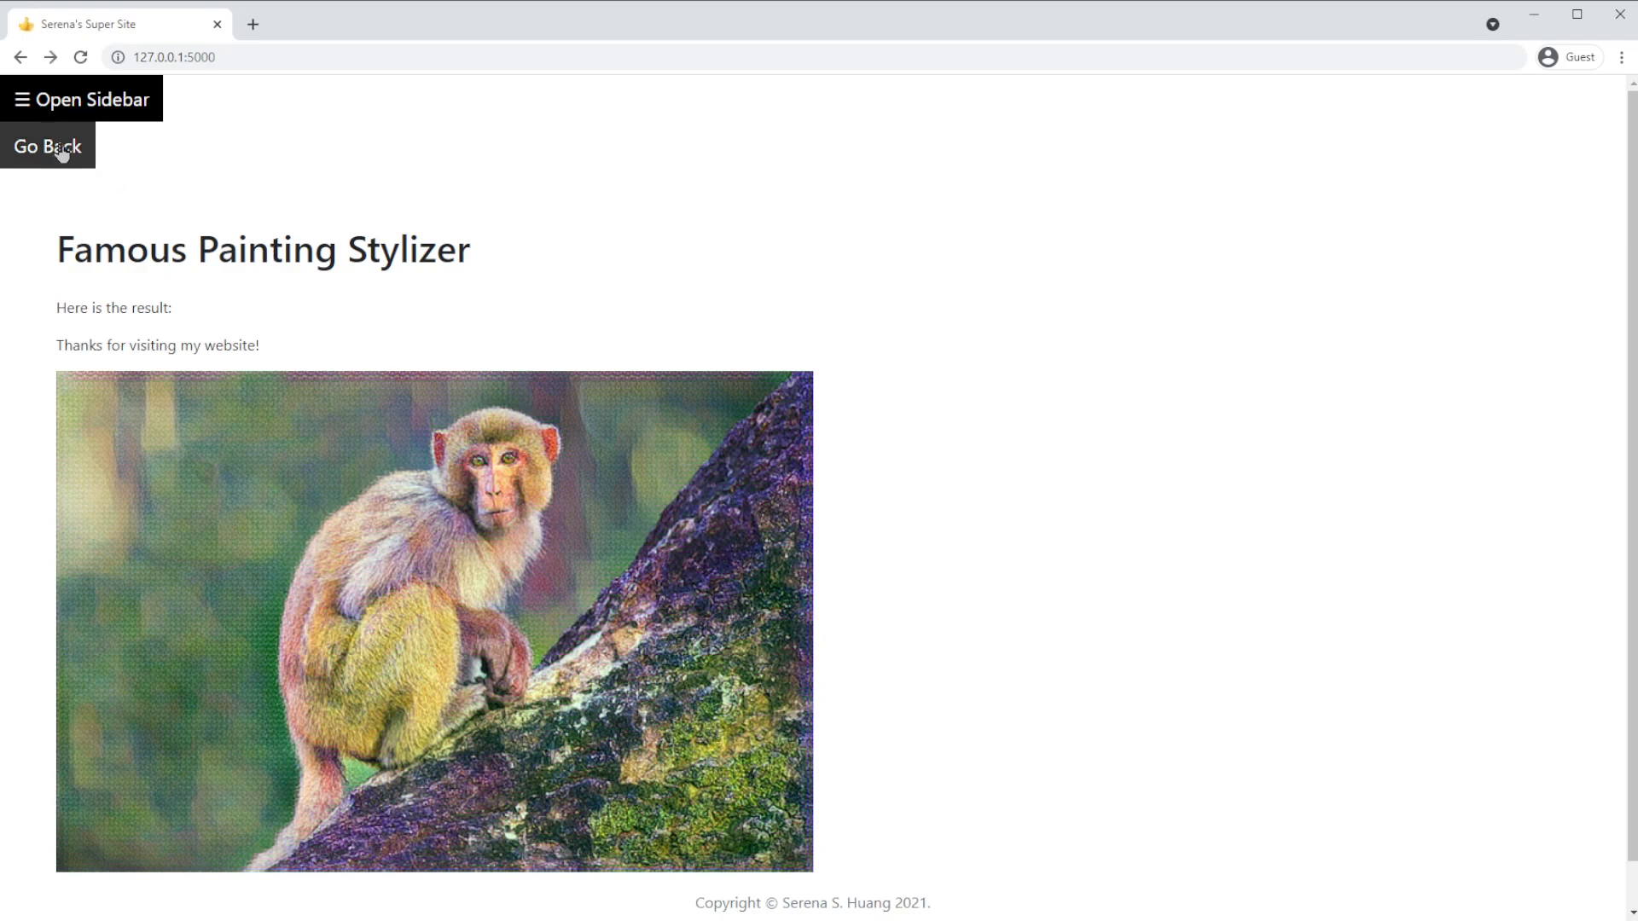
Render the monkey in the swirling Starry Night style
left_click(47, 145)
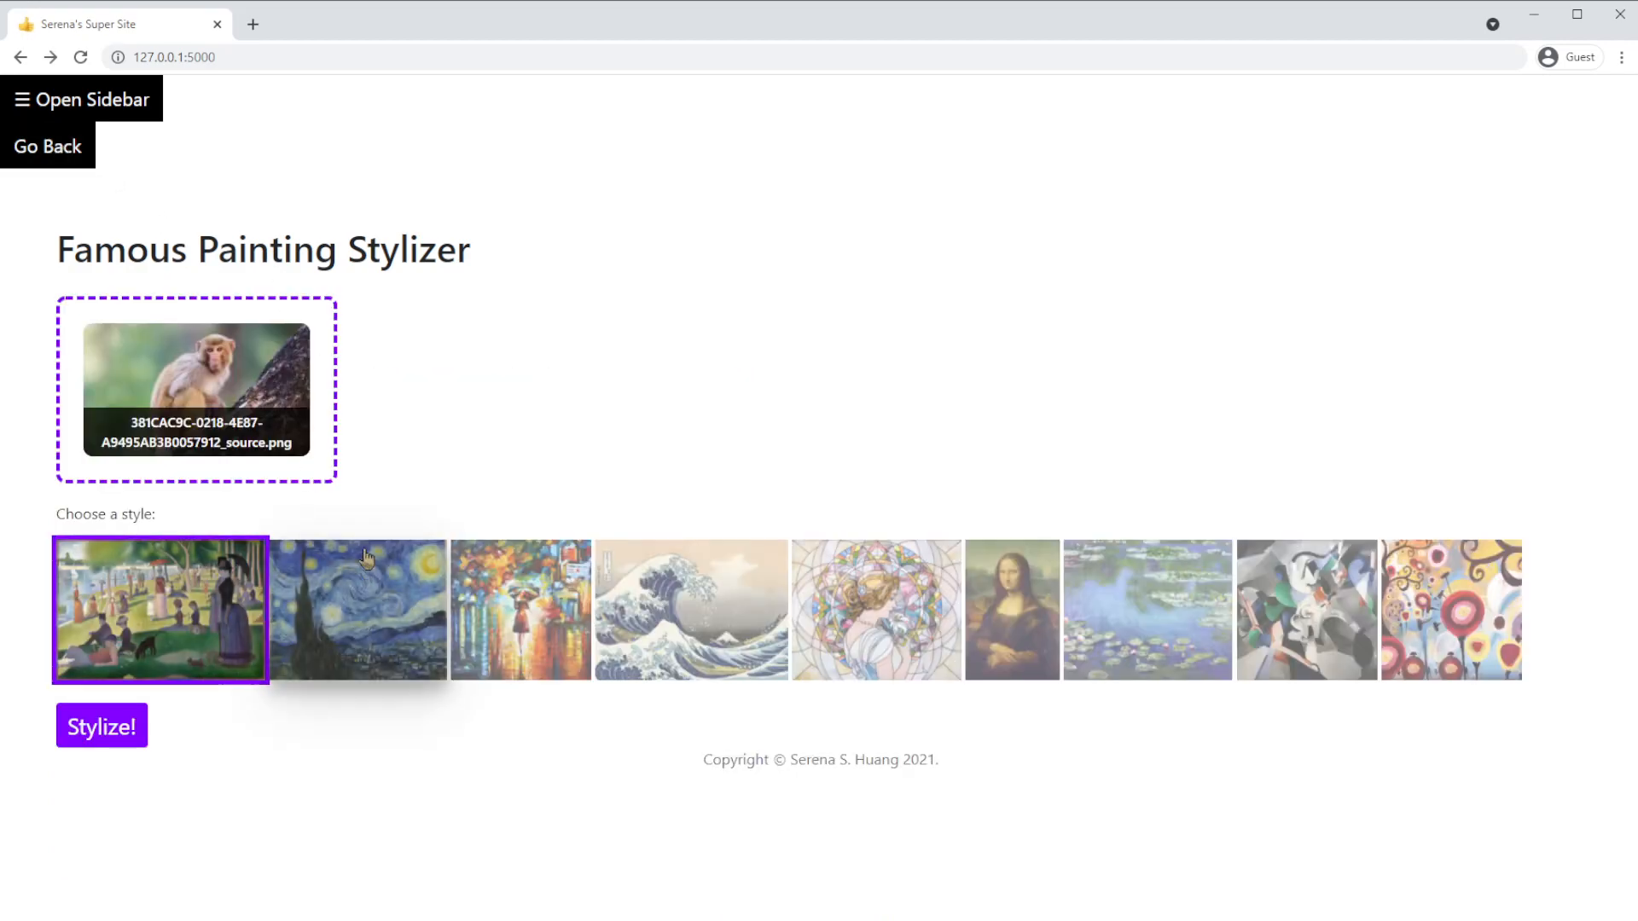
left_click(358, 609)
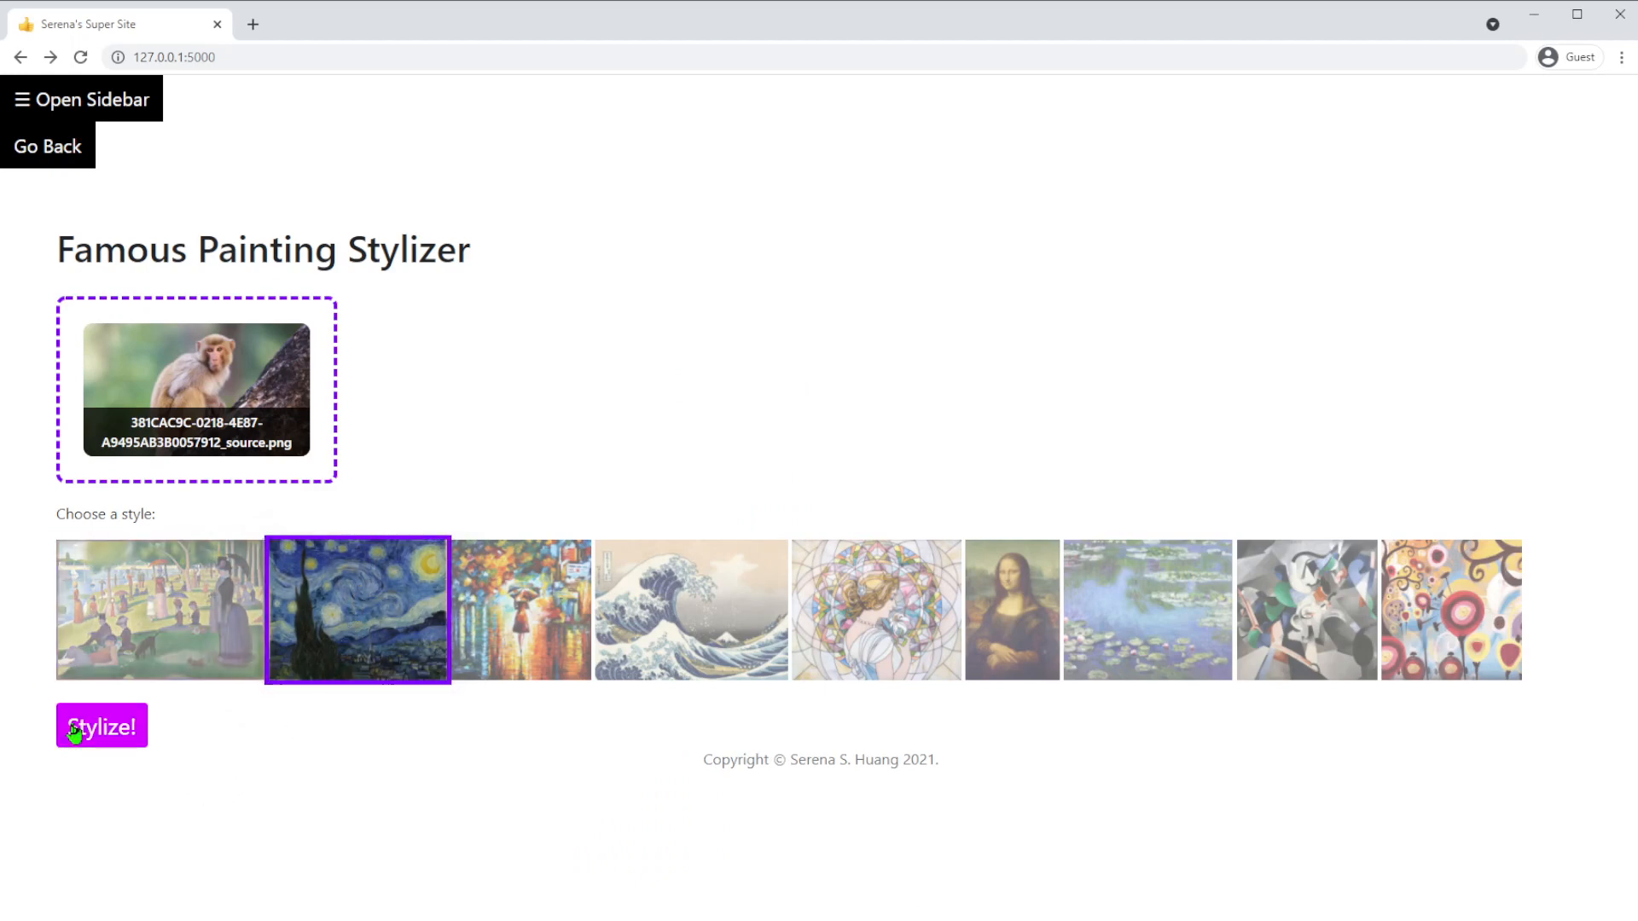
left_click(101, 726)
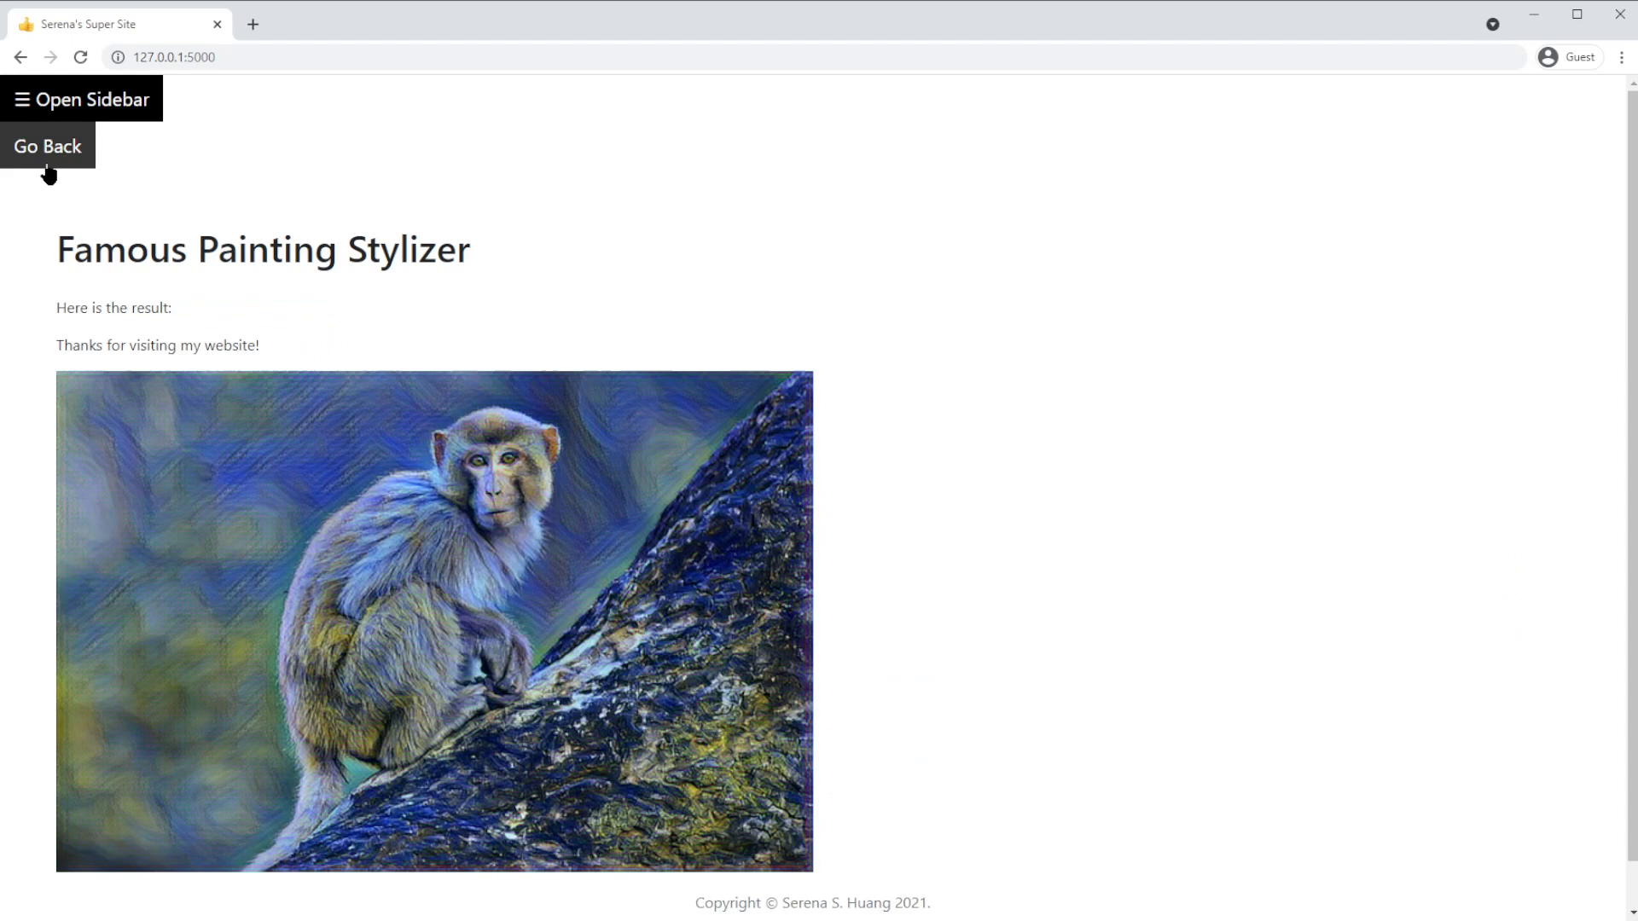
Render the monkey in The Great Wave style, then return to the upload page
left_click(47, 145)
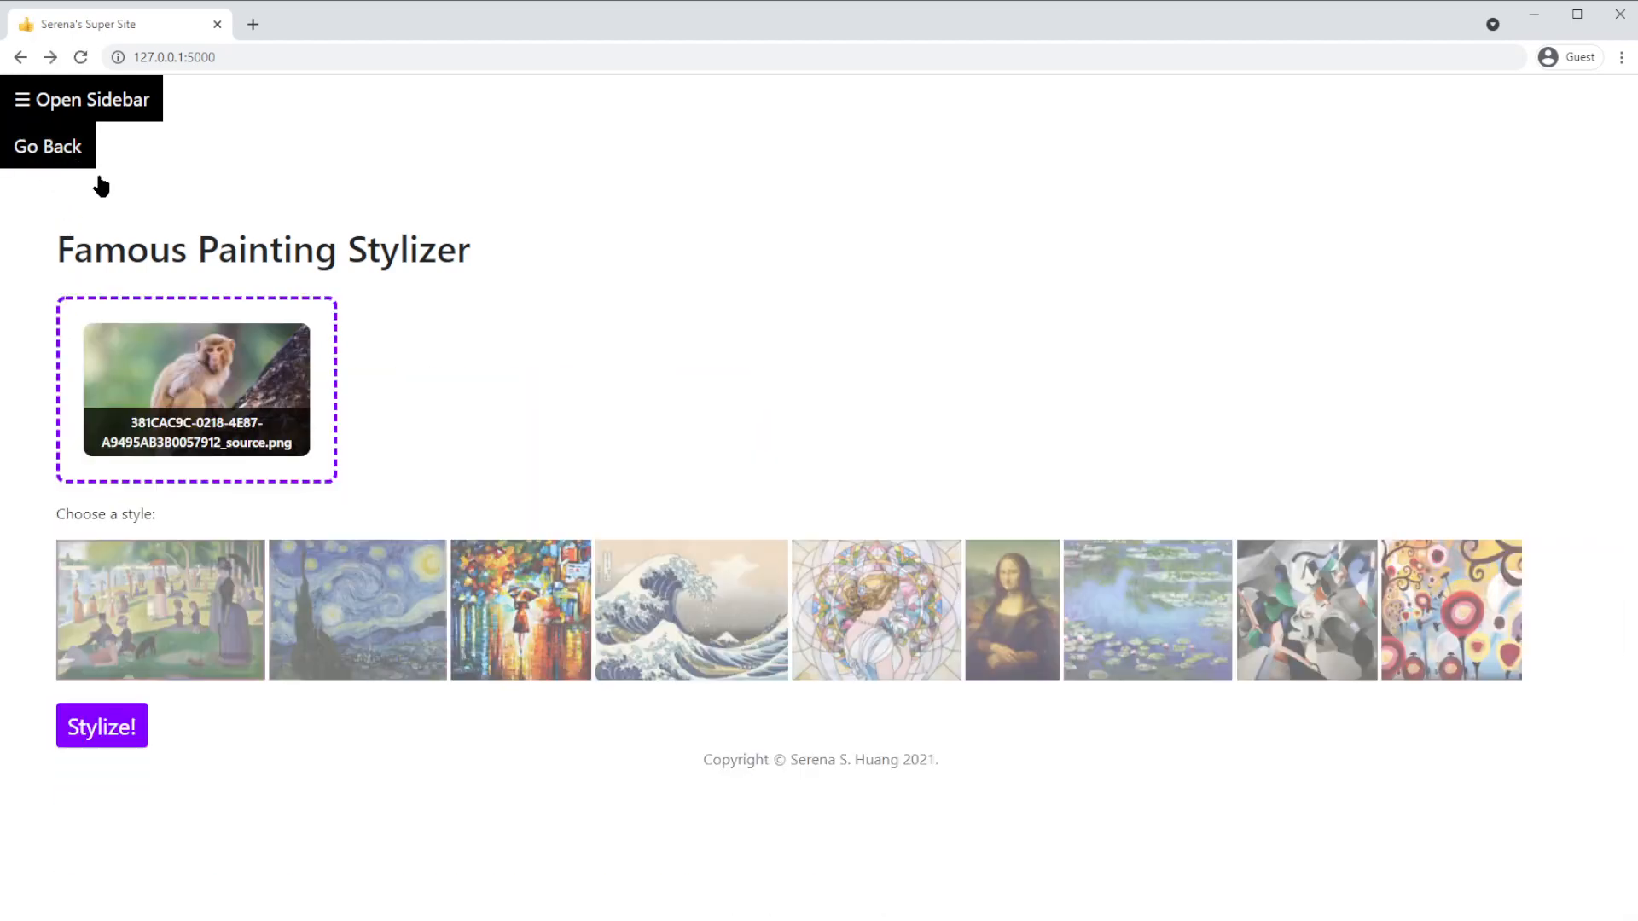
left_click(690, 609)
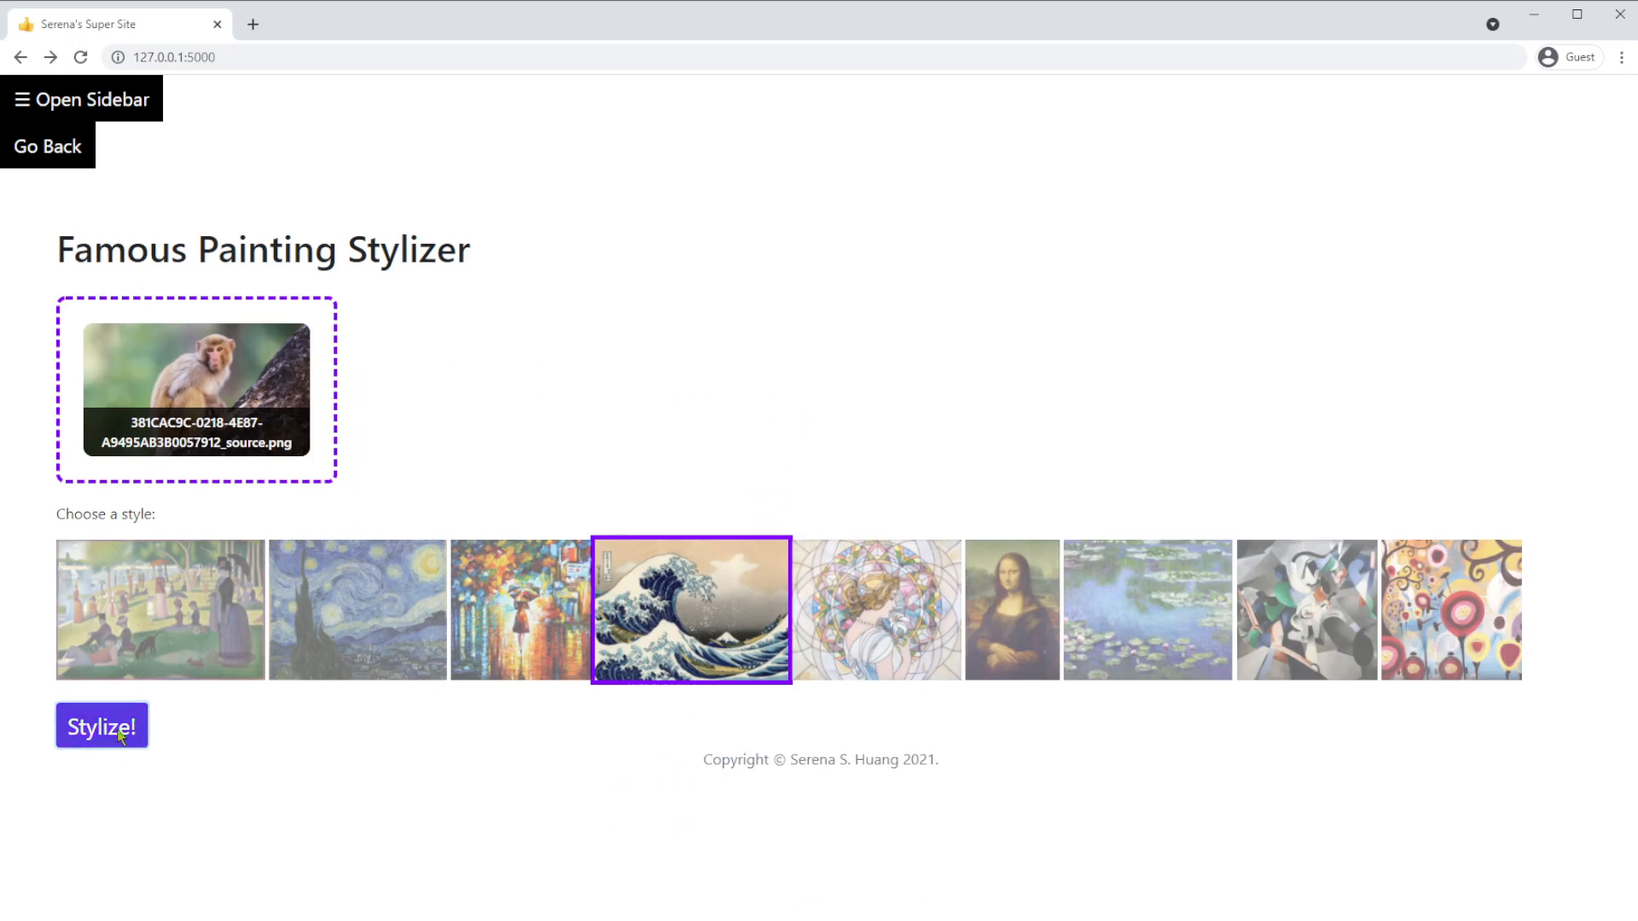
left_click(101, 725)
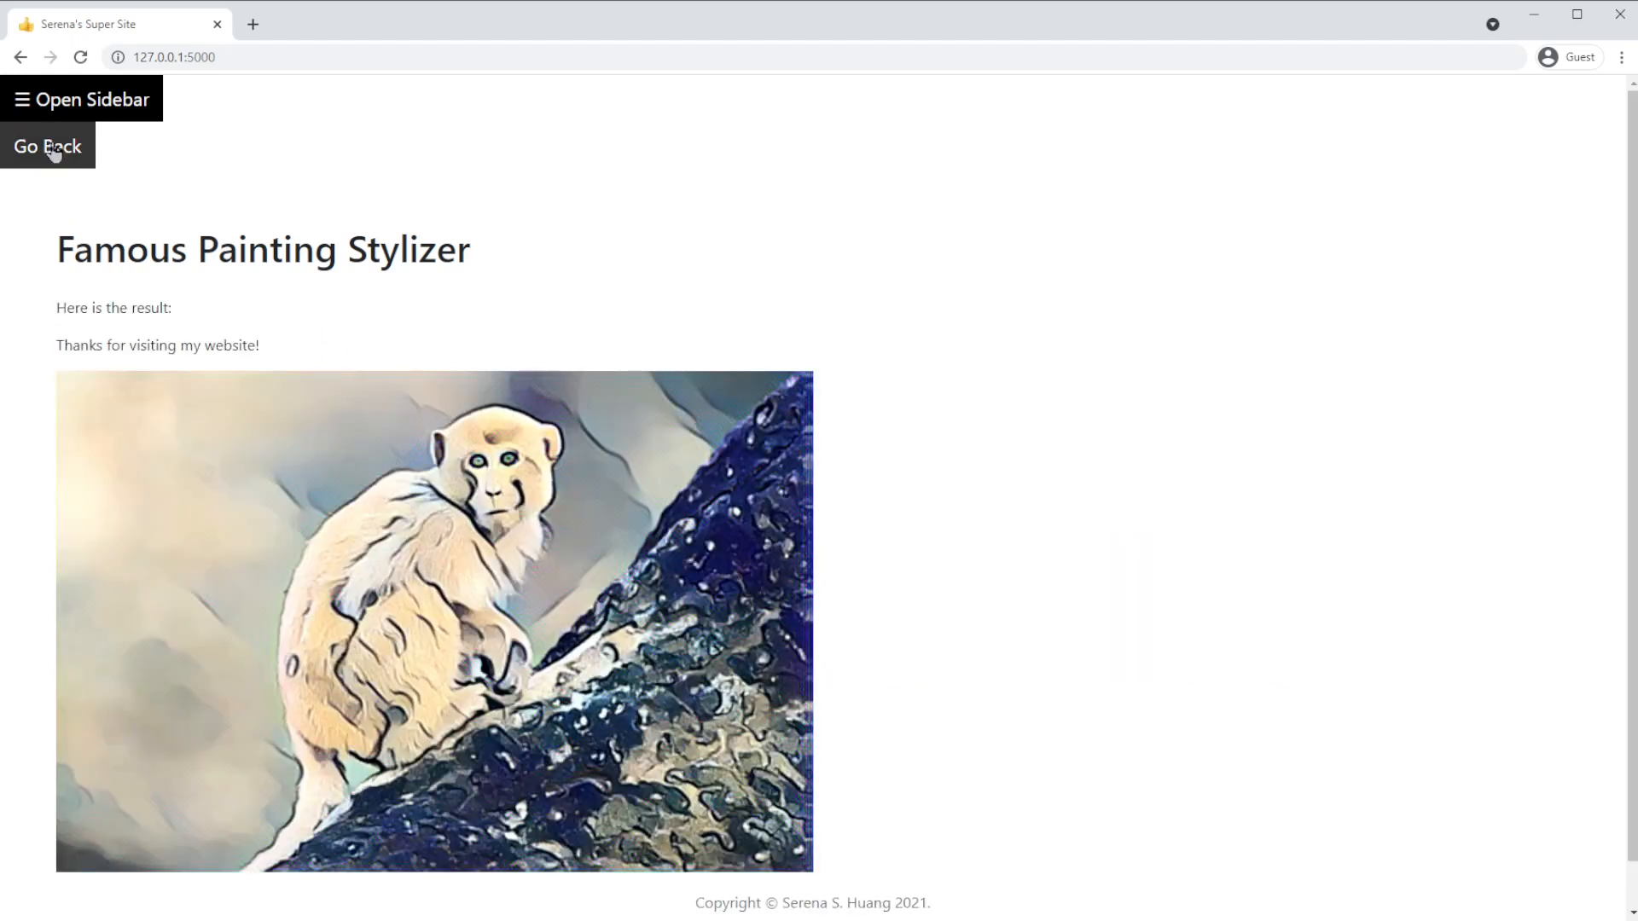
left_click(47, 146)
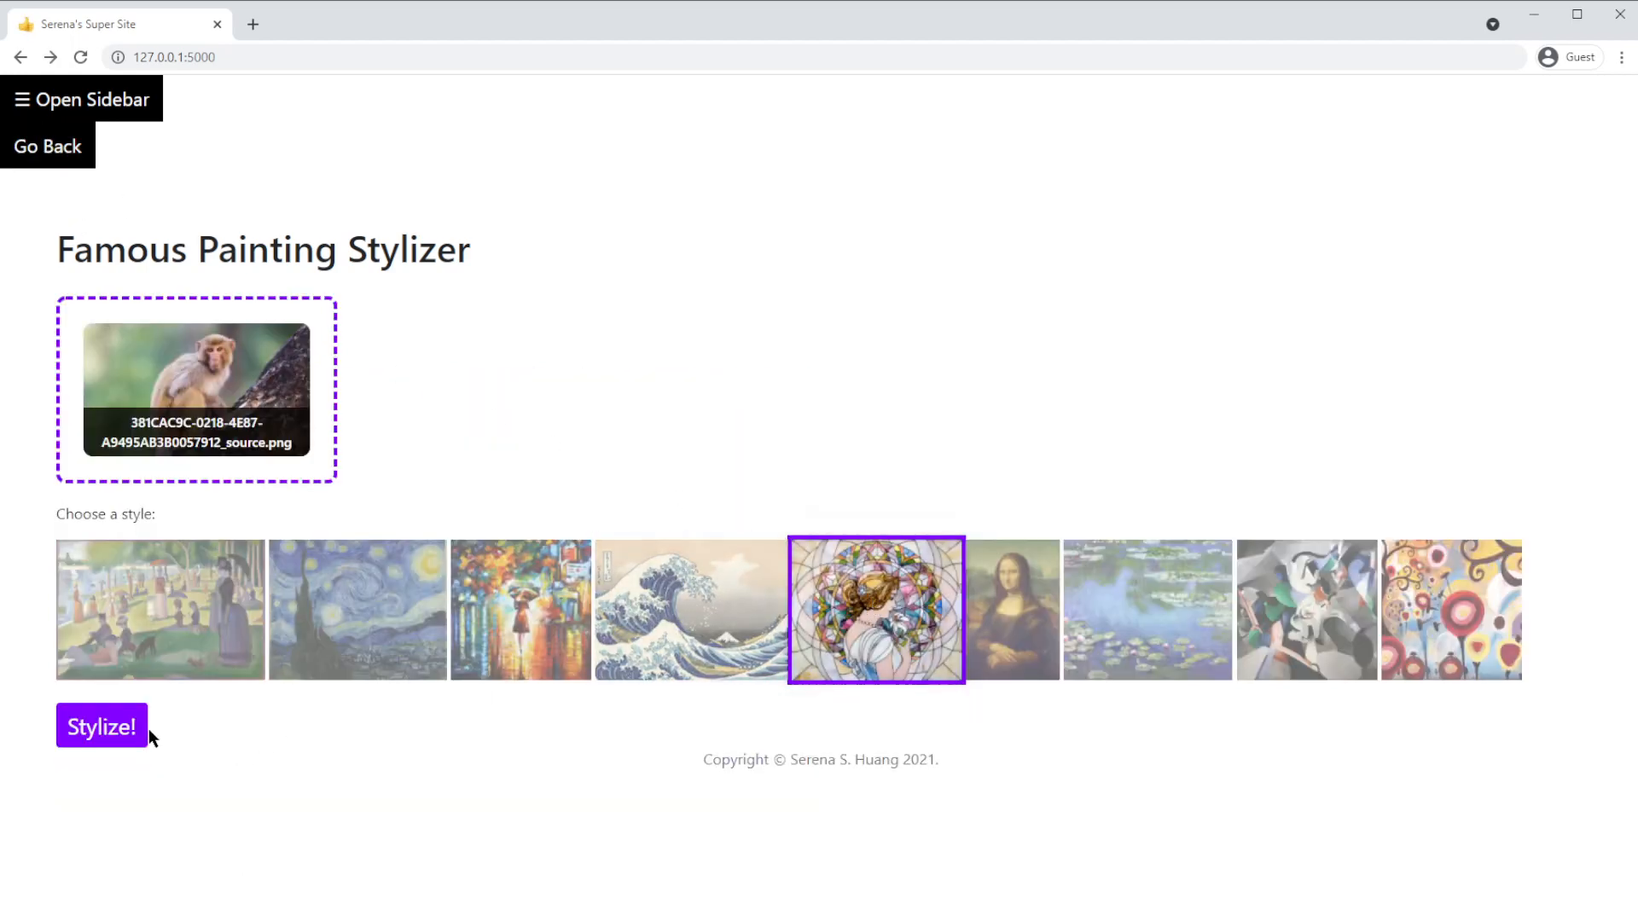
Generate the stained-glass monkey, then restyle it with the Water Lilies painting
left_click(101, 726)
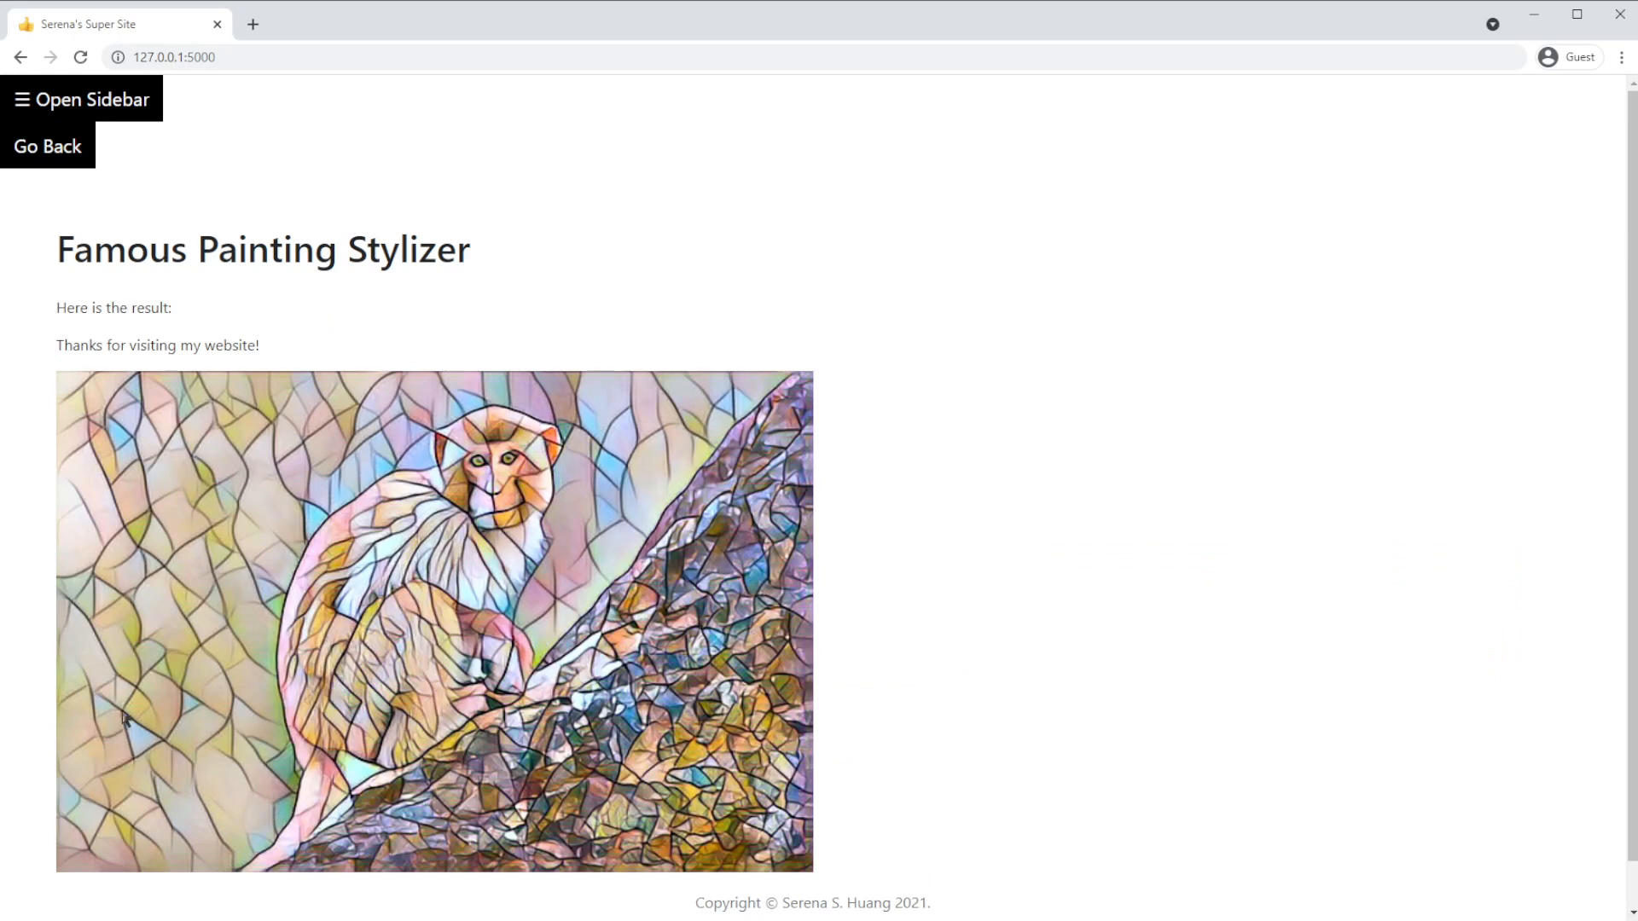
left_click(47, 145)
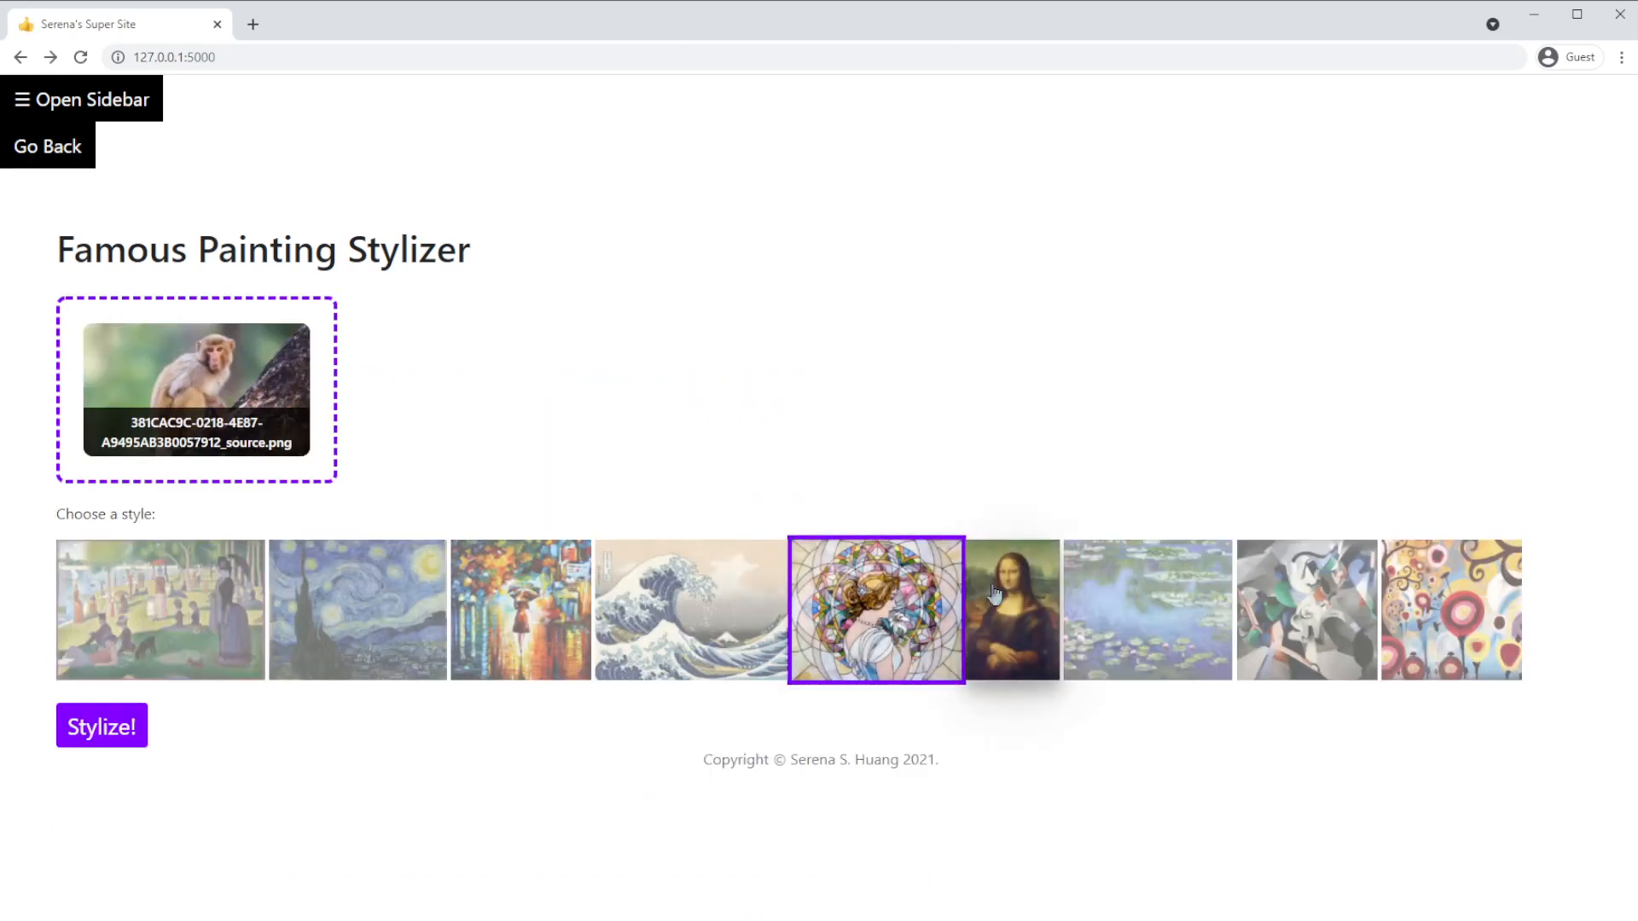
left_click(102, 726)
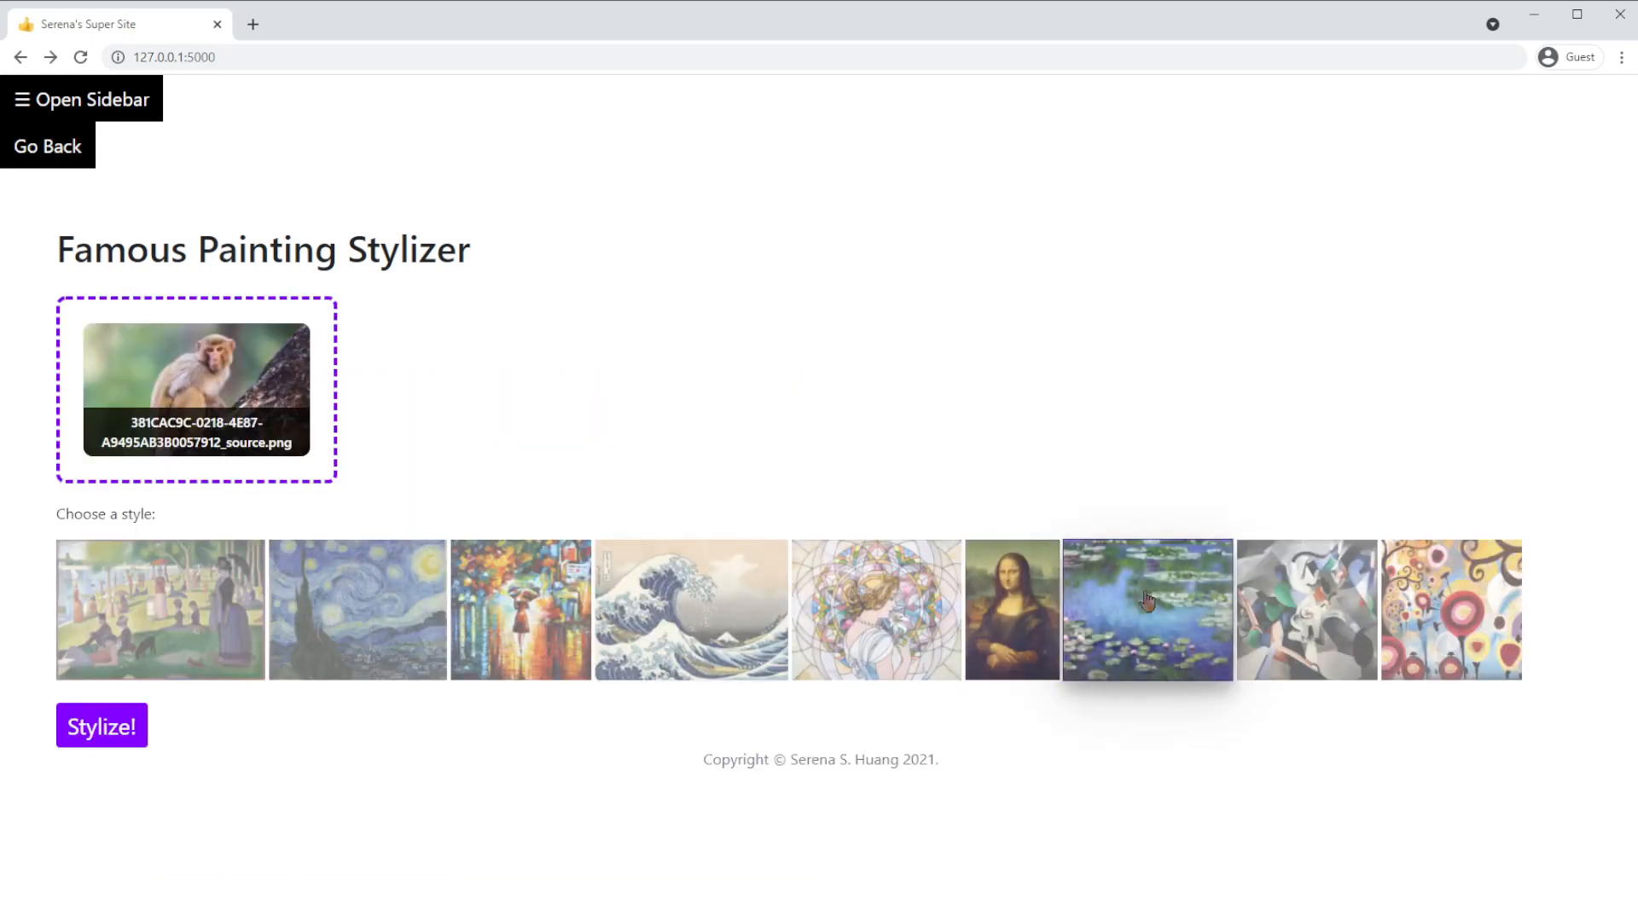
left_click(102, 726)
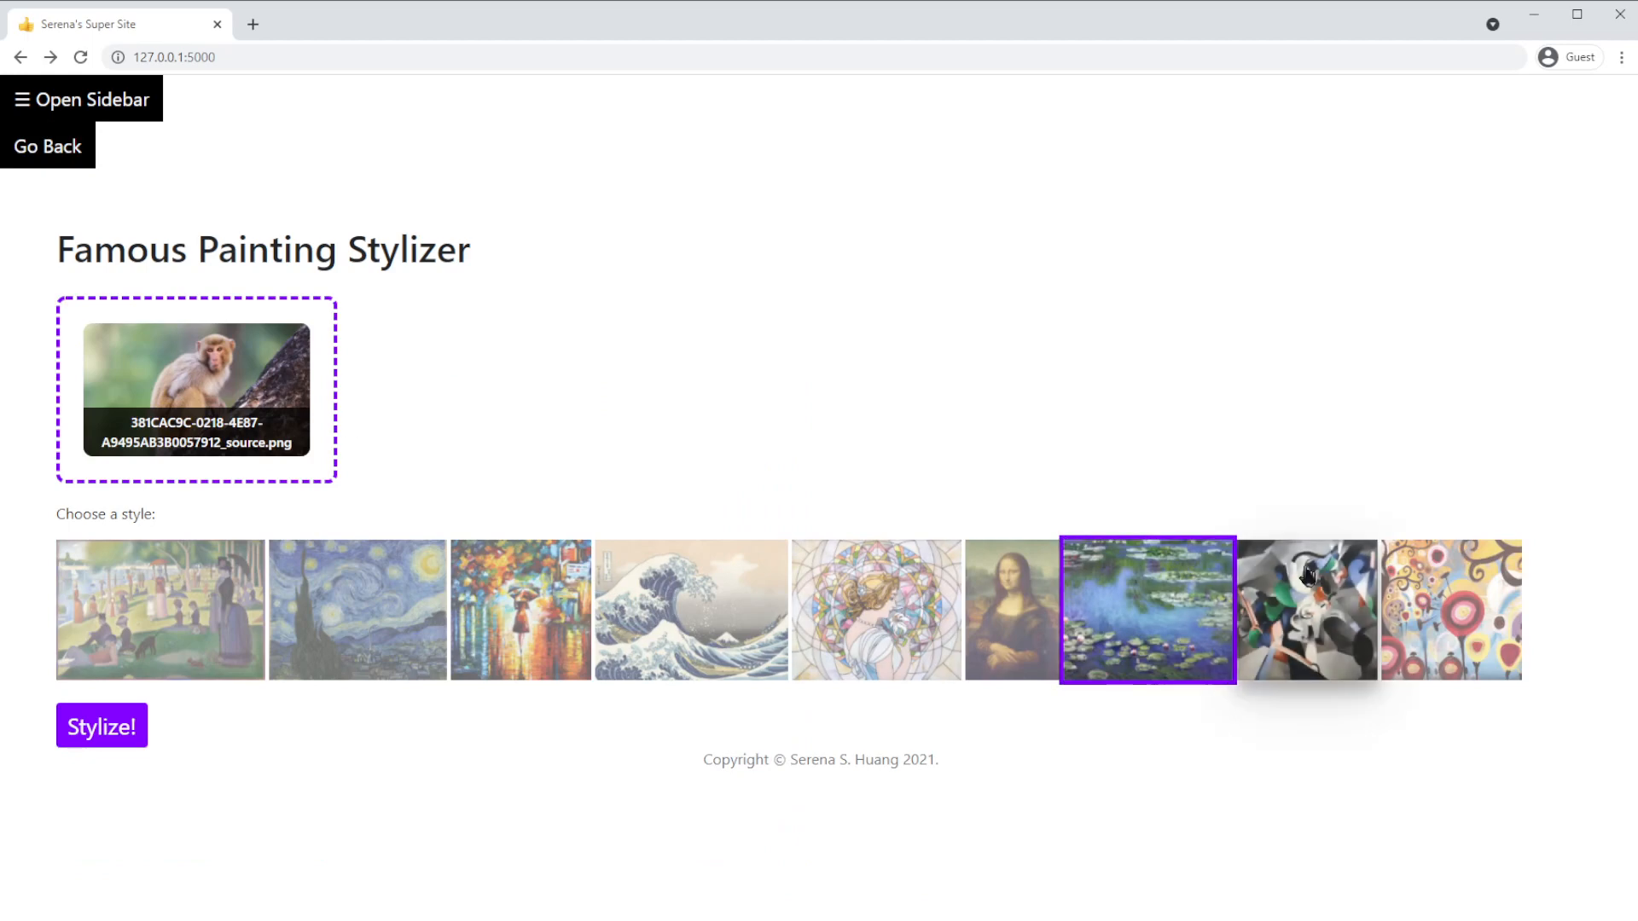
left_click(101, 726)
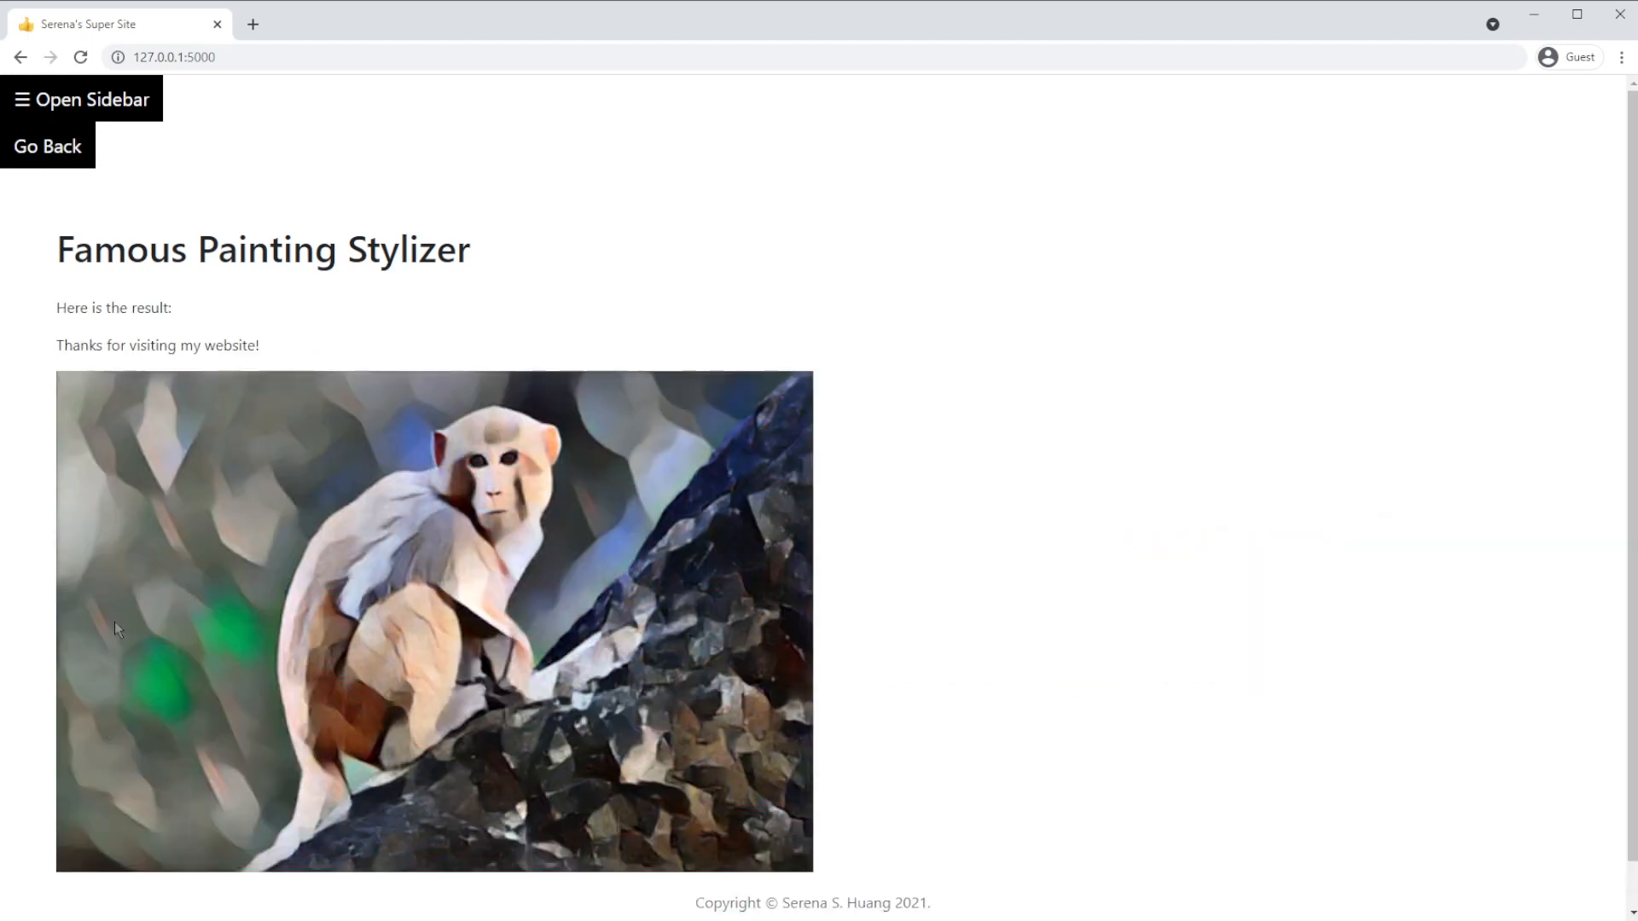
mouse_move(48, 146)
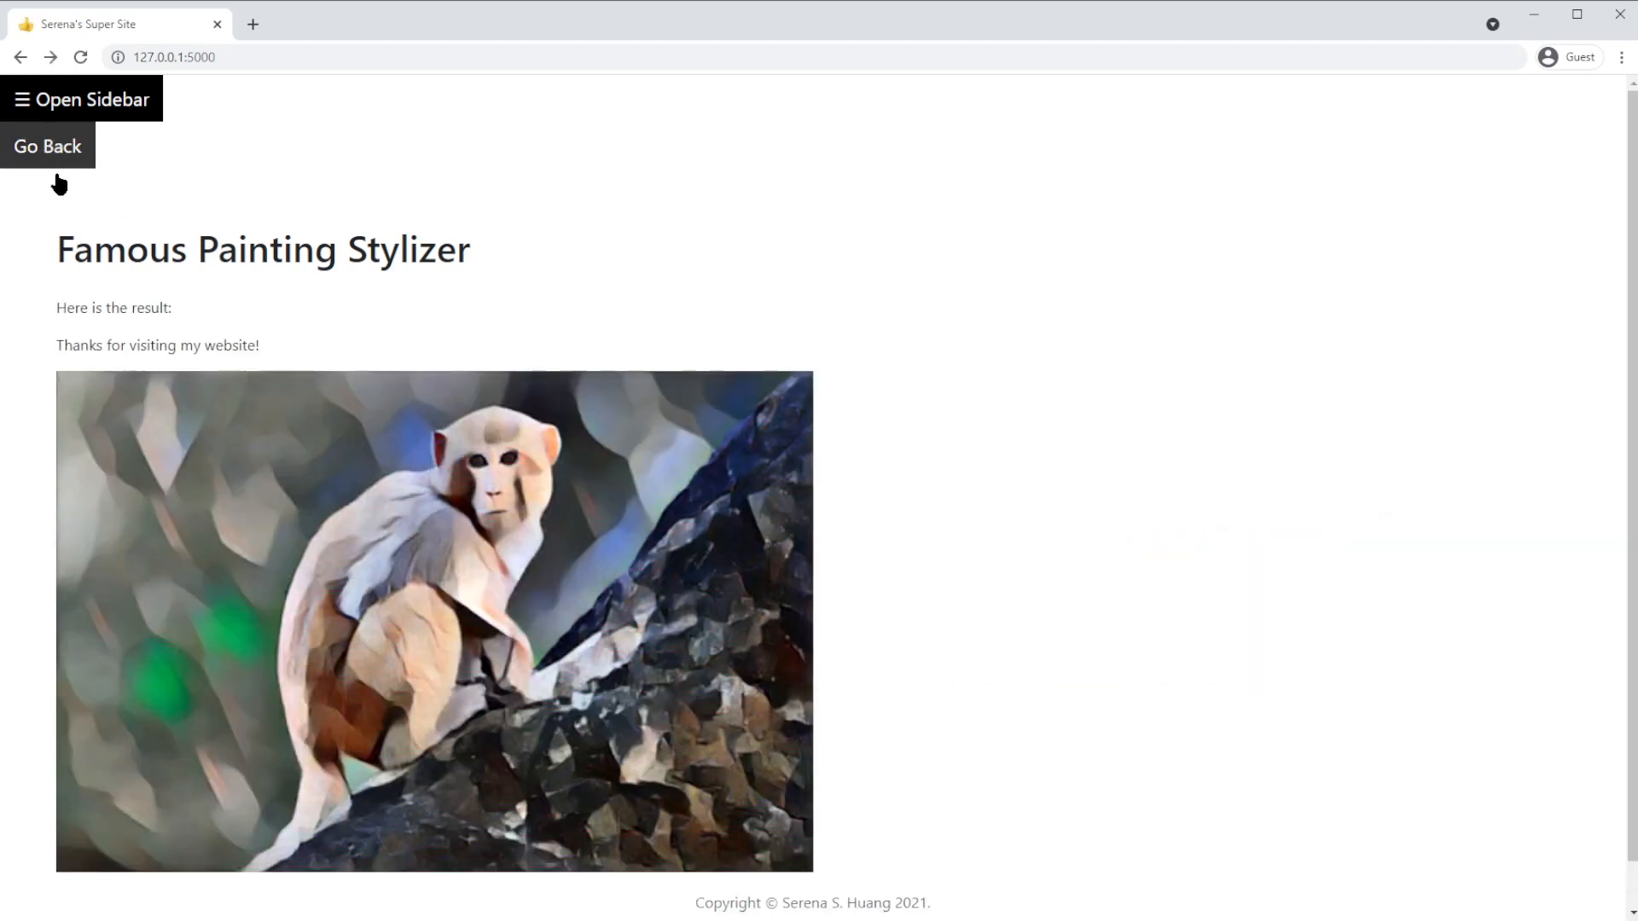
Render the monkey in the colourful circles style, then the pointillist park style again
left_click(47, 145)
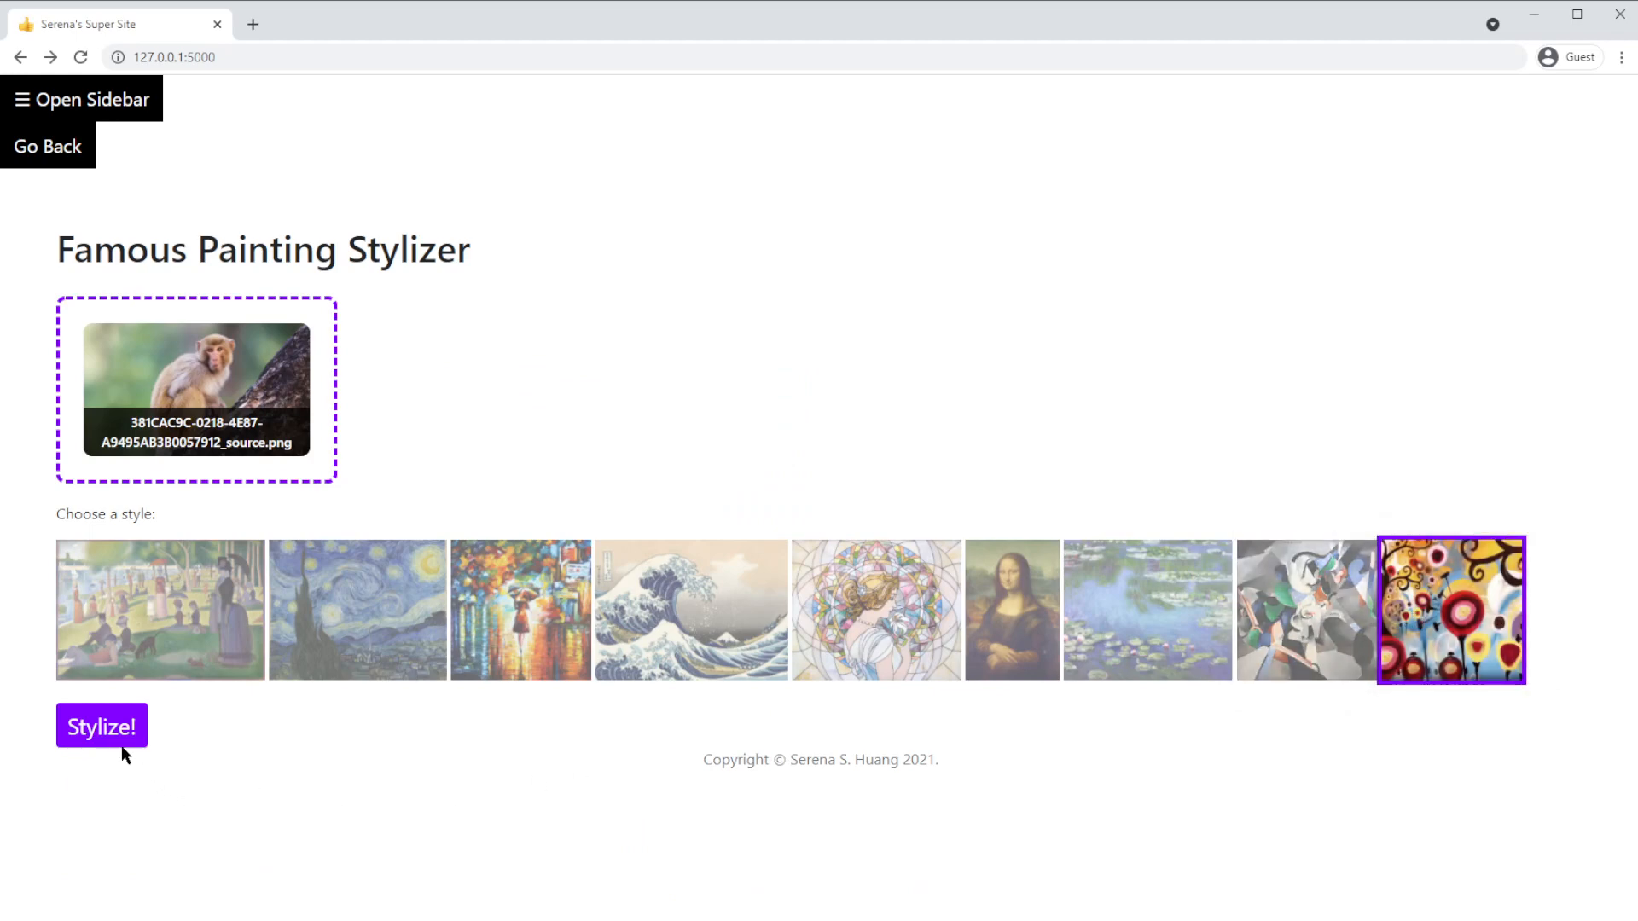
left_click(102, 726)
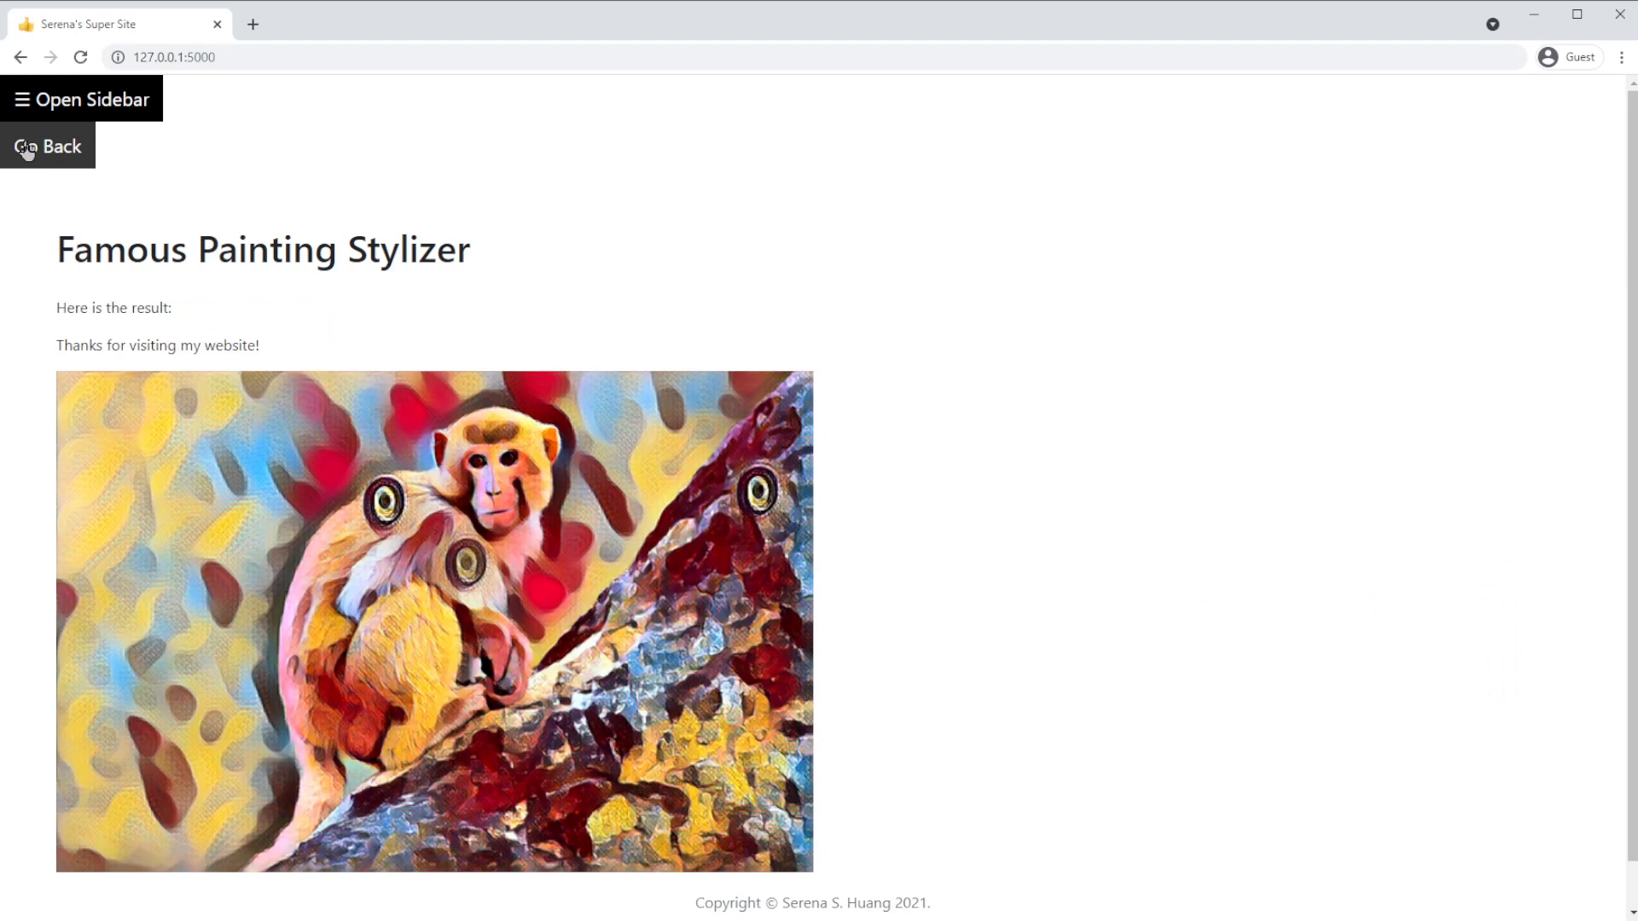
left_click(47, 146)
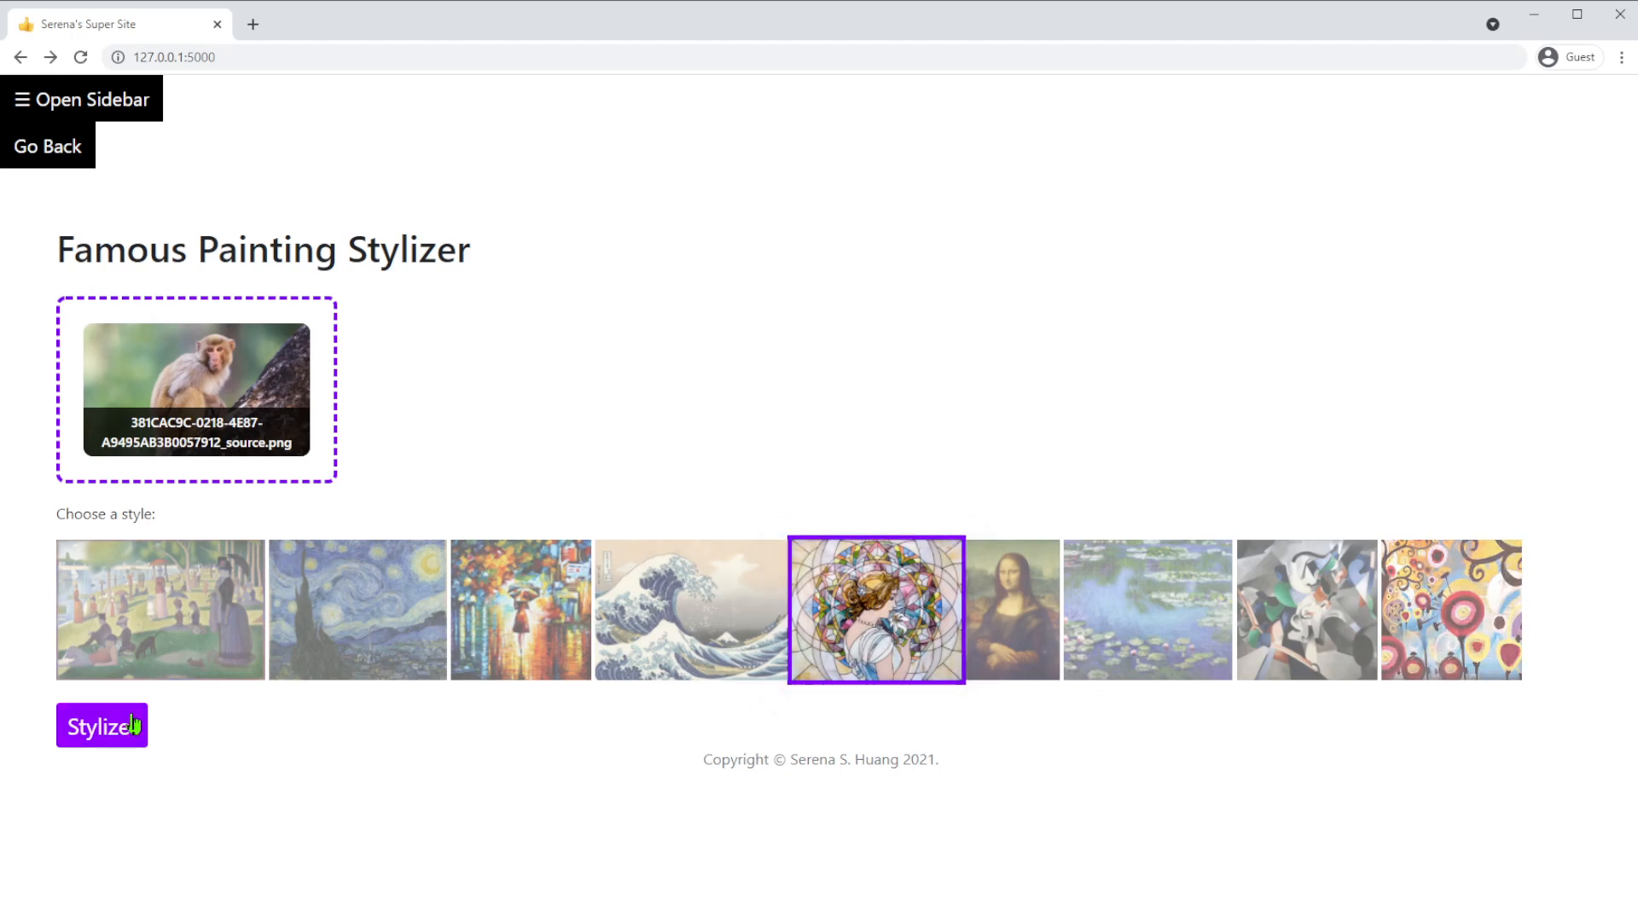
left_click(102, 726)
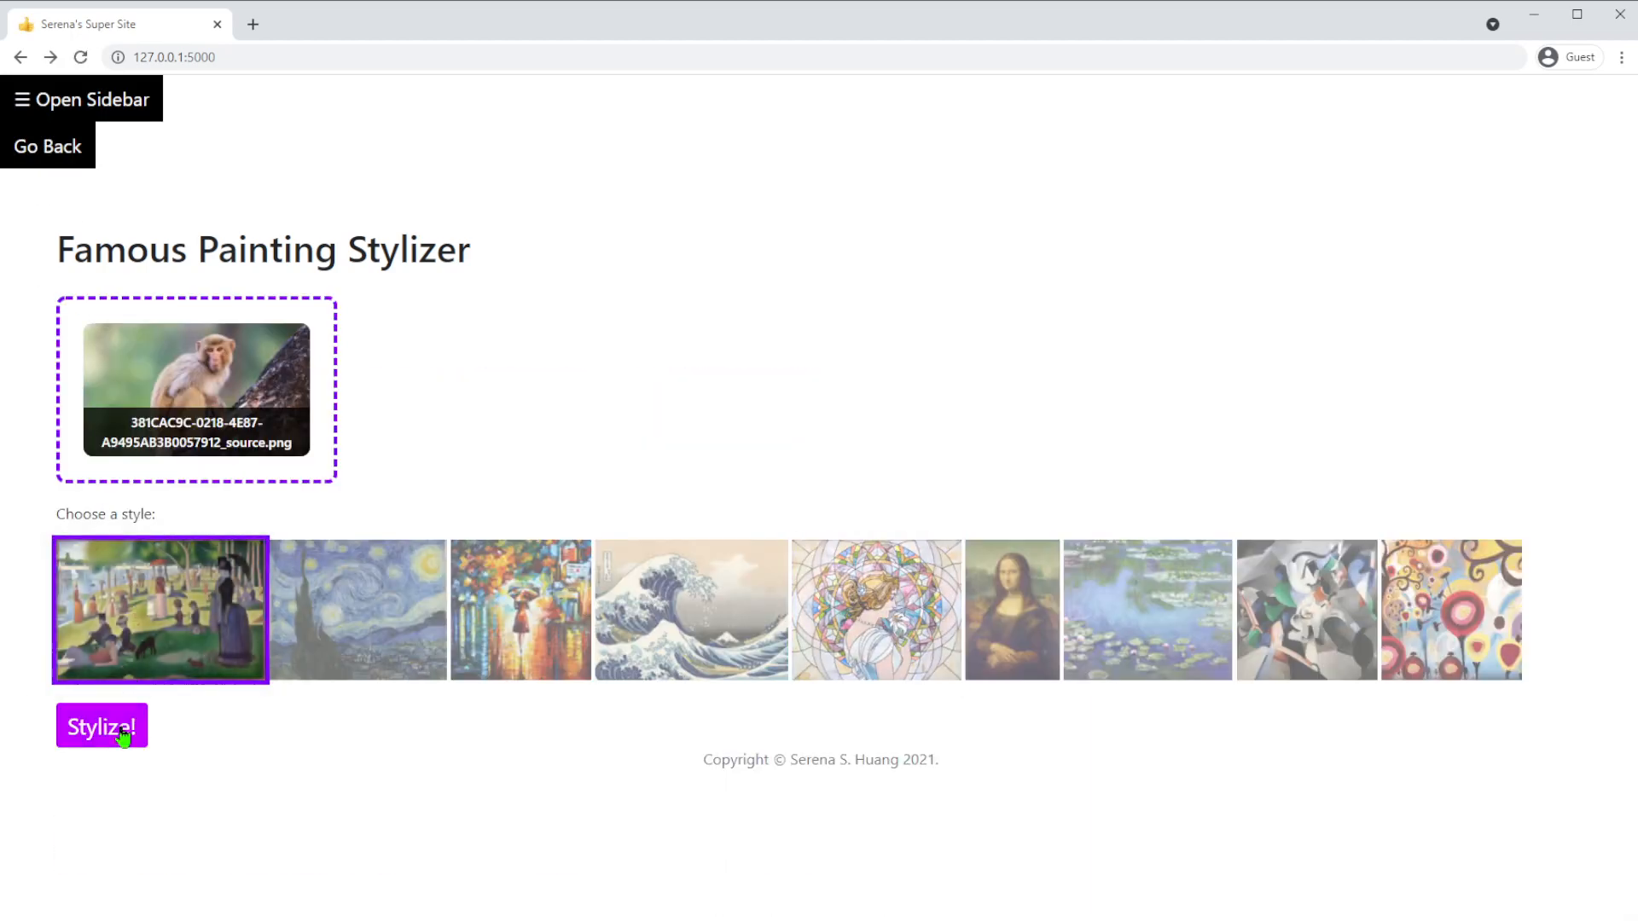
left_click(101, 726)
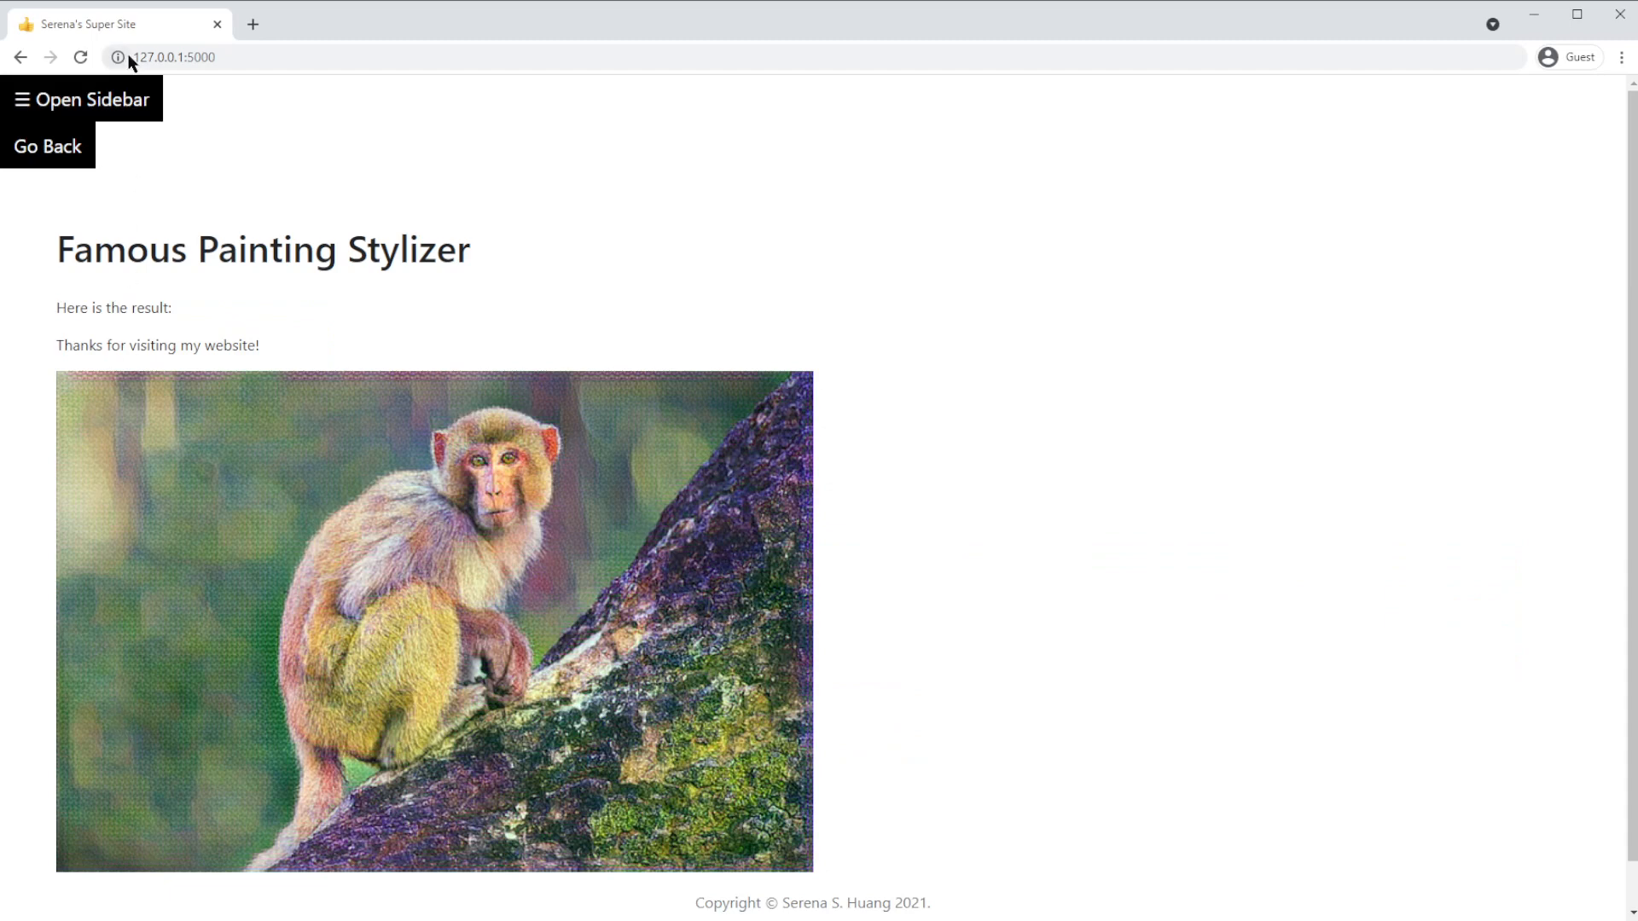